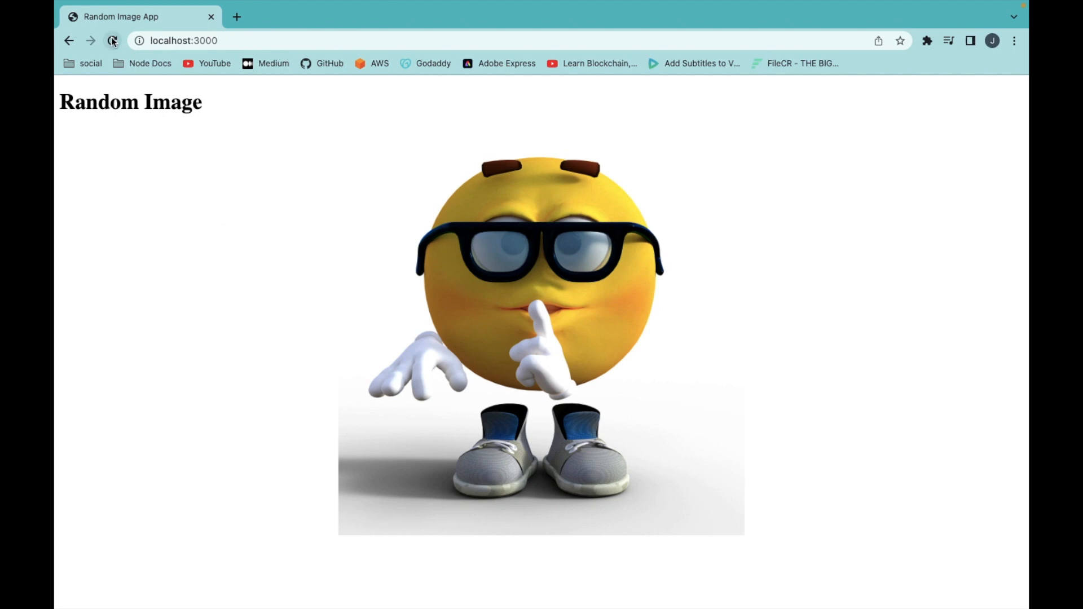
# - Reload the localhost:3000 Random Image page four times to see different random emojis
pyautogui.click(113, 40)
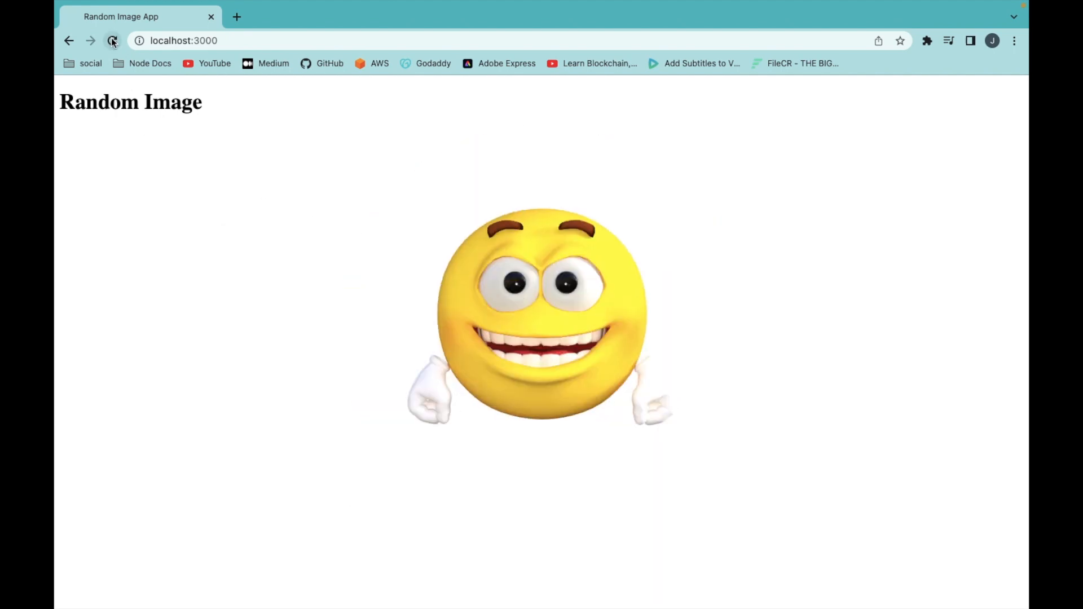
pyautogui.click(113, 40)
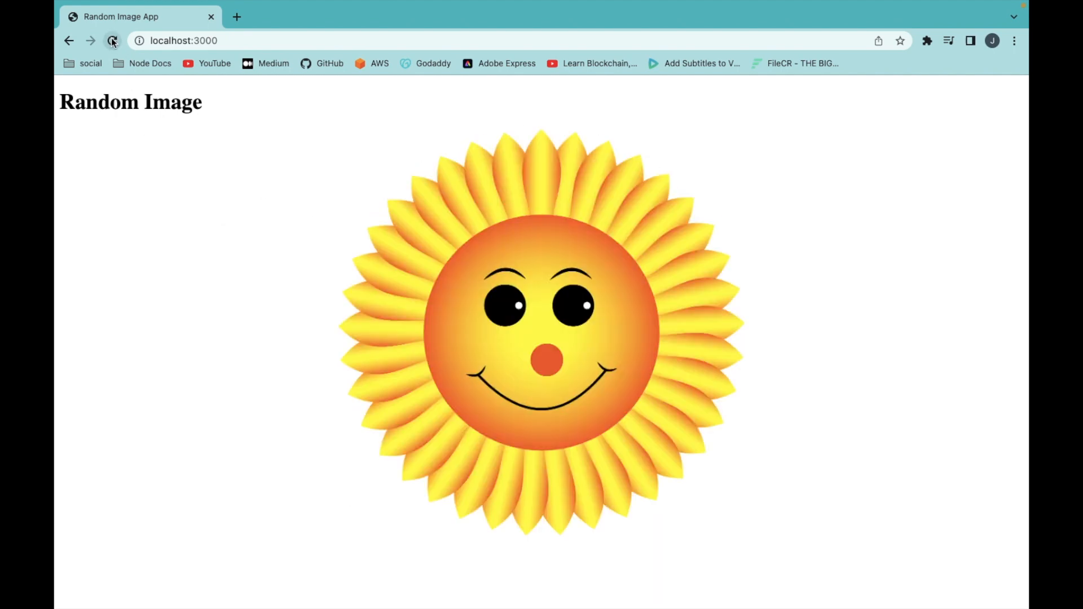
pyautogui.click(113, 40)
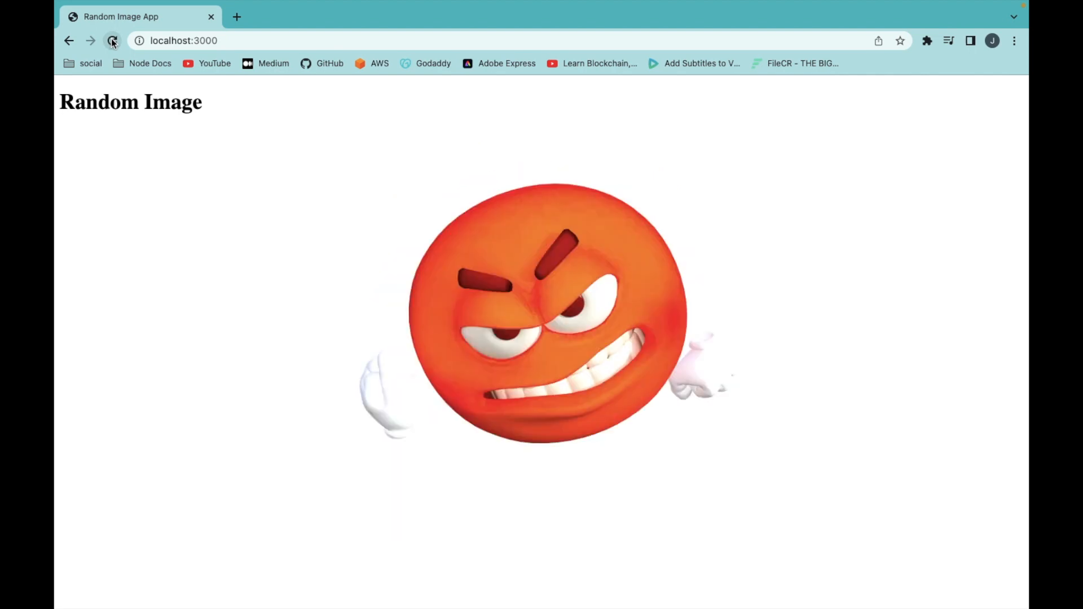
pyautogui.click(113, 40)
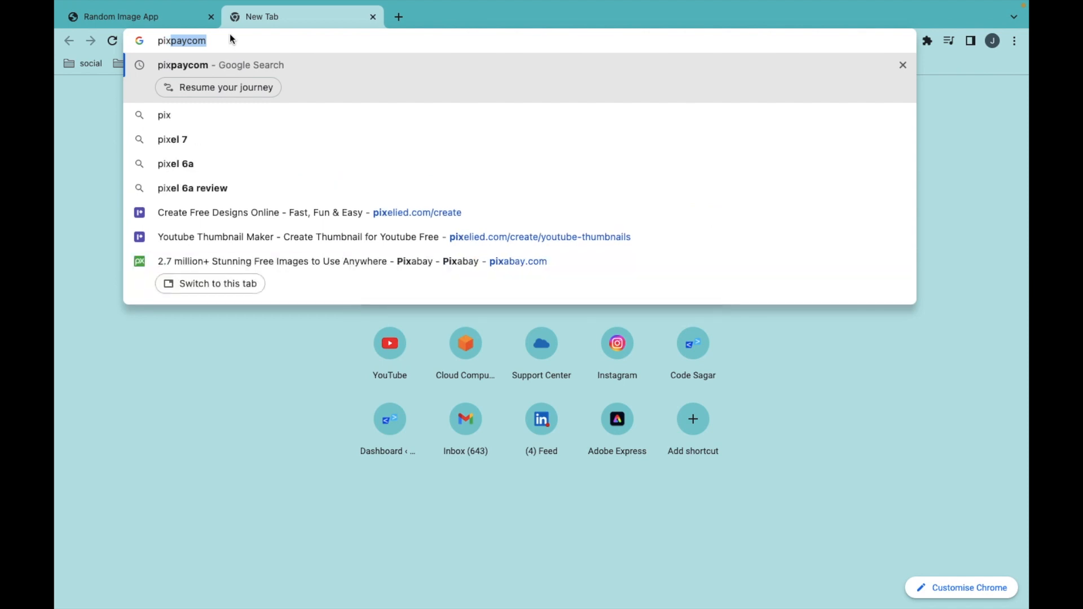
# - Go to pixabay.com and search for 'emoji' images
pyautogui.write('pixabay.com')
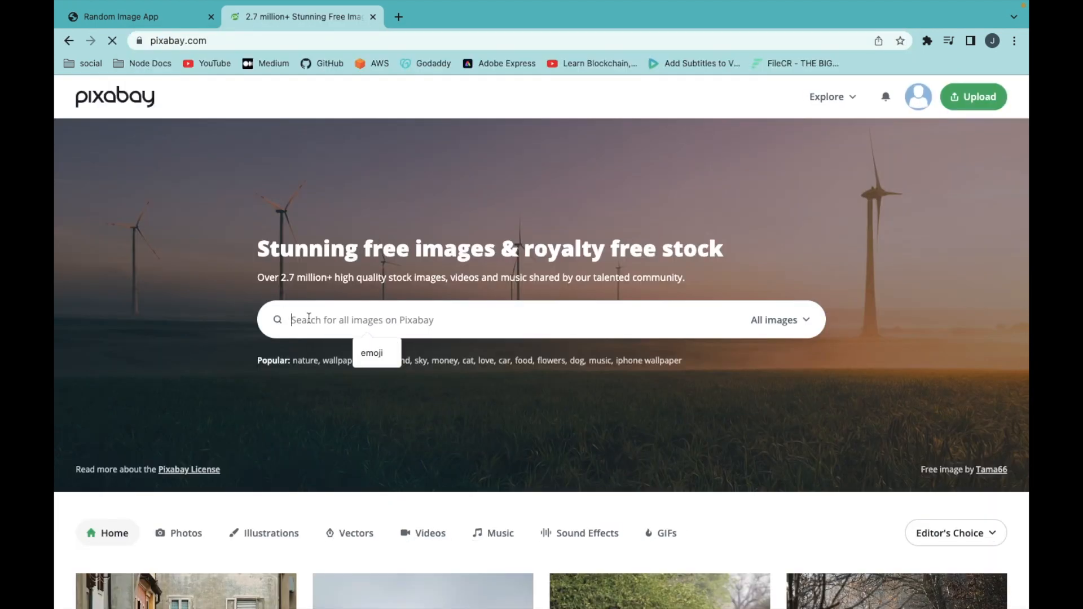
pyautogui.write('emoj')
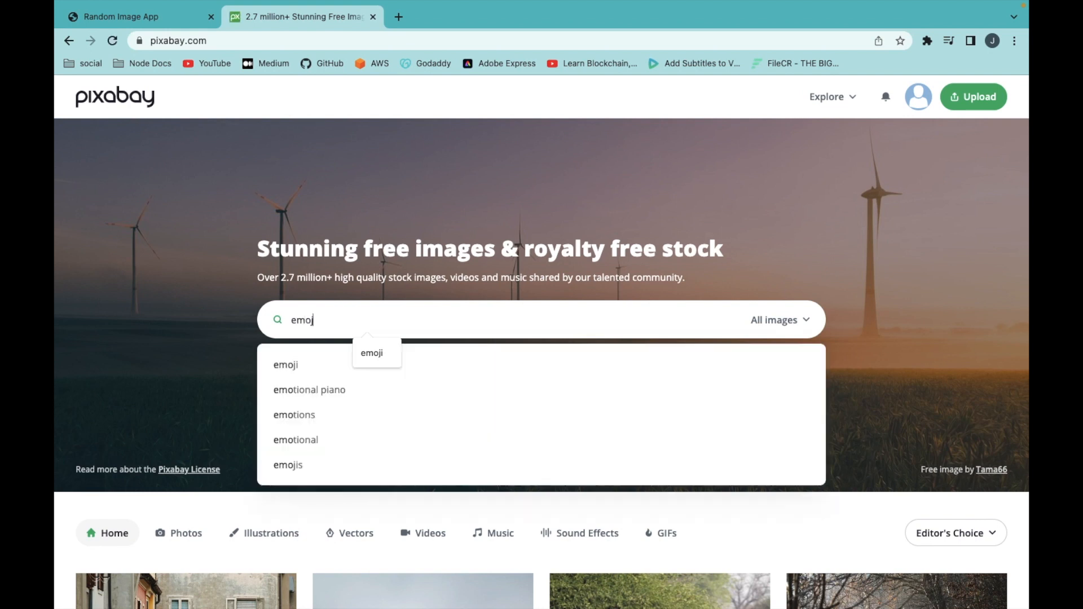
pyautogui.click(285, 365)
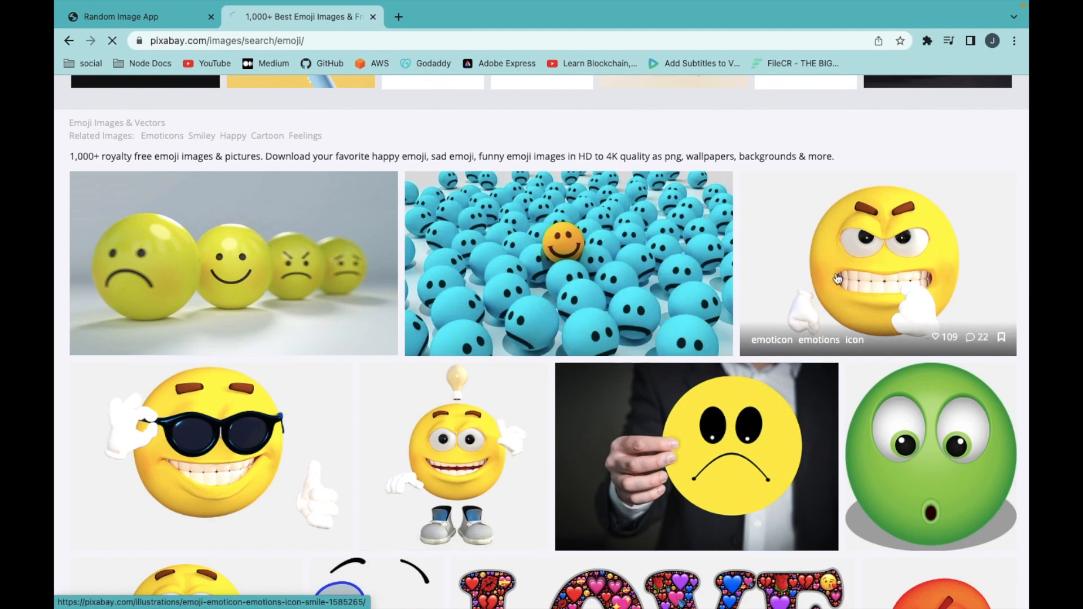
# - Open the angry yellow emoji illustration and choose a Free Download size
pyautogui.click(877, 262)
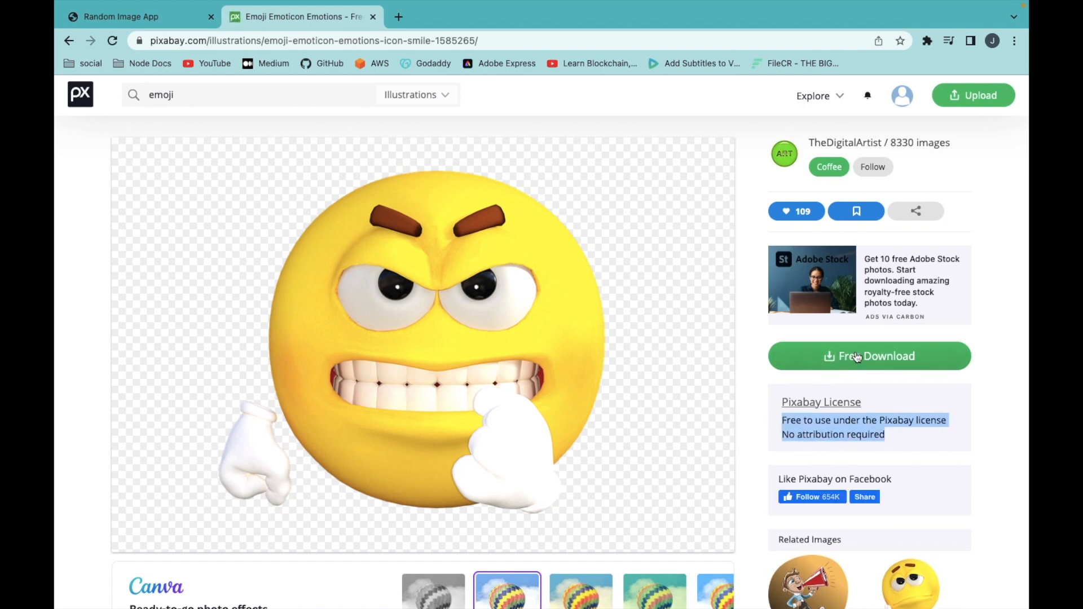
pyautogui.click(868, 356)
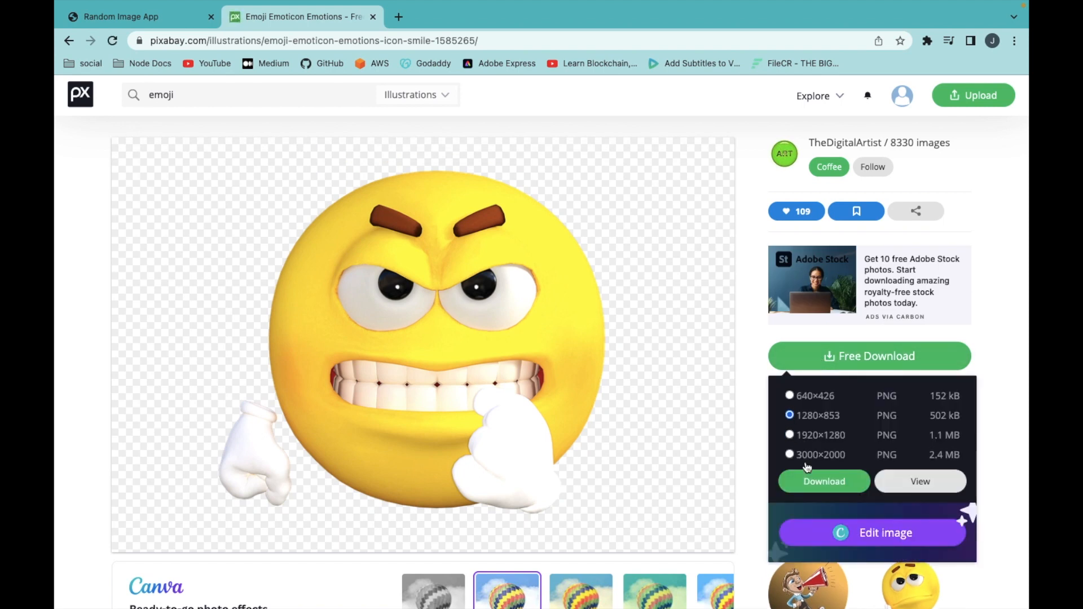
pyautogui.click(824, 481)
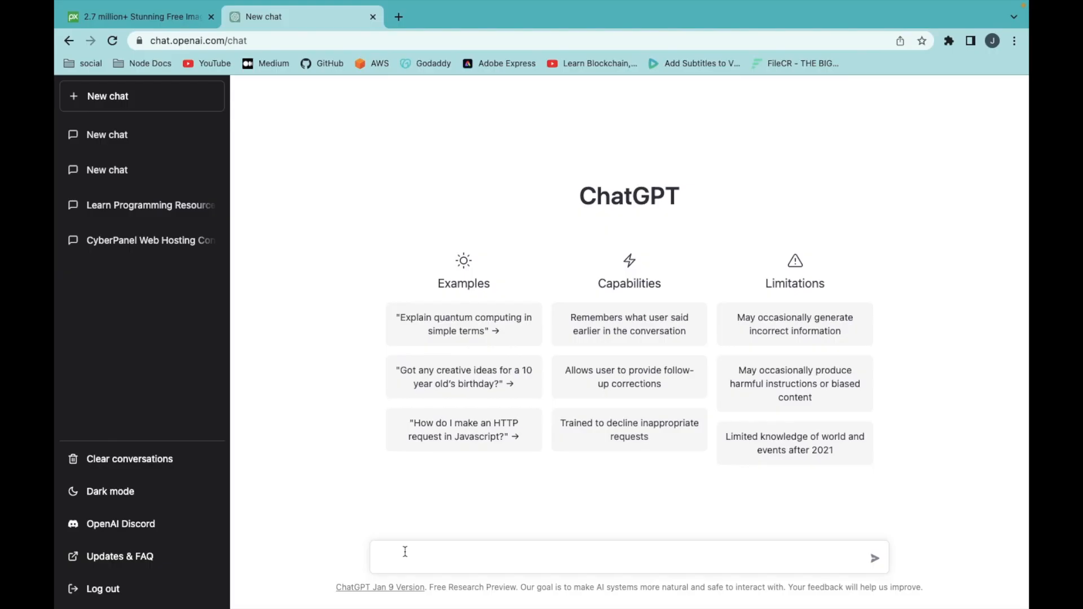
# - Ask ChatGPT for an Express server whose '/' route returns index.html with a random static PNG
pyautogui.write("write code for node server using express framework with '/' route. when user make request, select random png image from static folder and add it to index.html and return index.html")
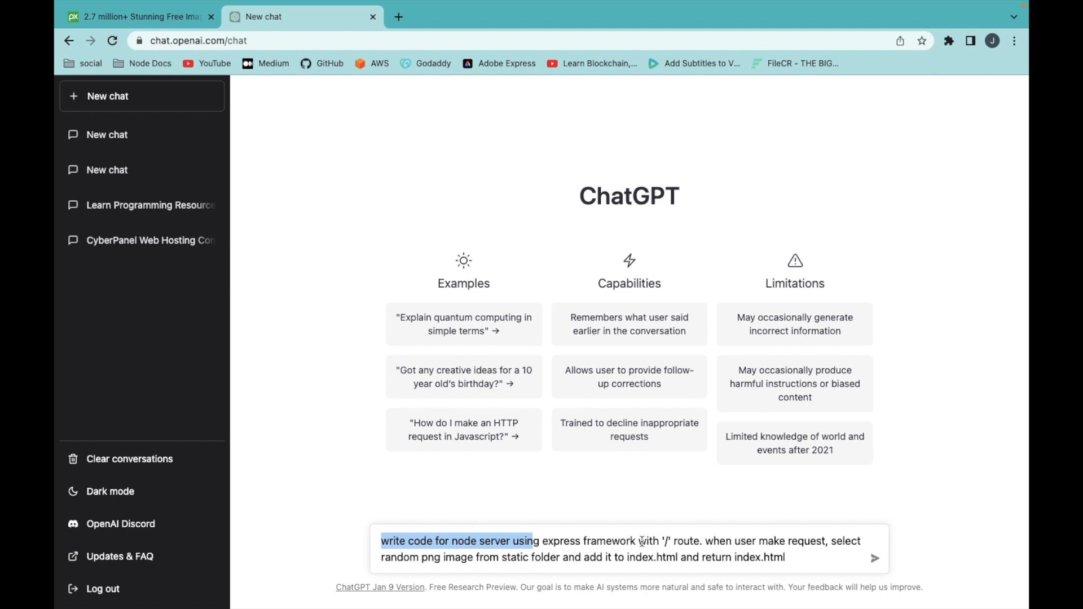
pyautogui.moveTo(687, 541)
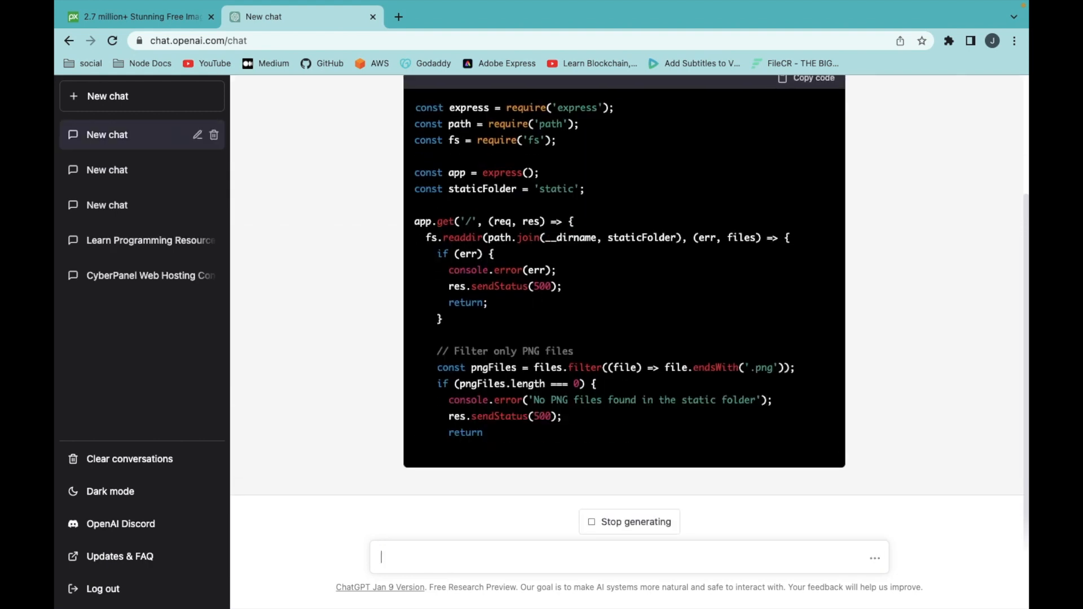
# - Scroll through ChatGPT's Express server code and its static-folder and image-placeholder explanation
pyautogui.scroll(-3)
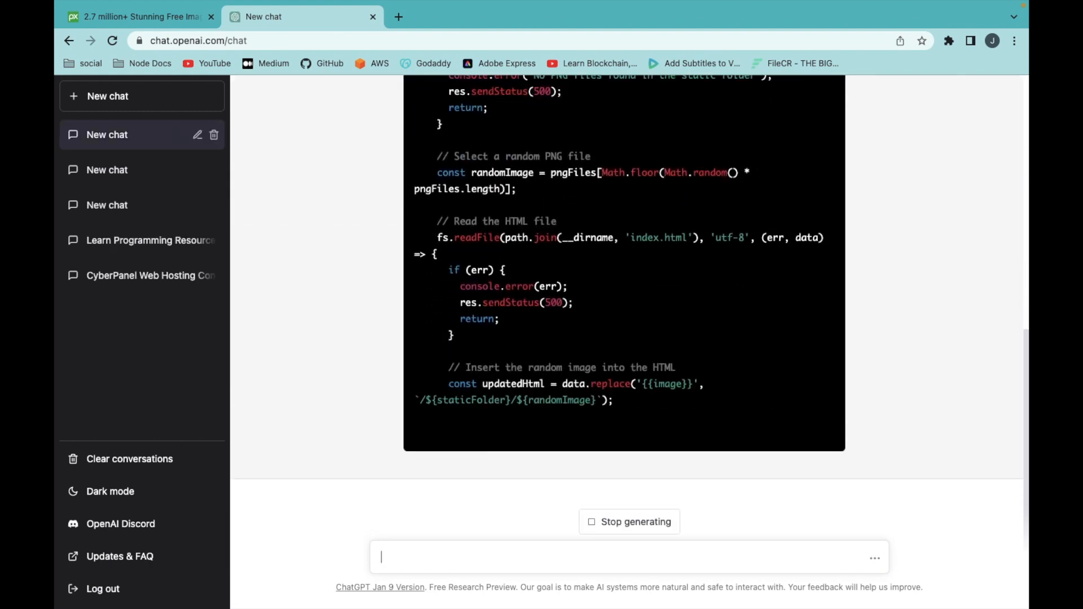
pyautogui.scroll(-3)
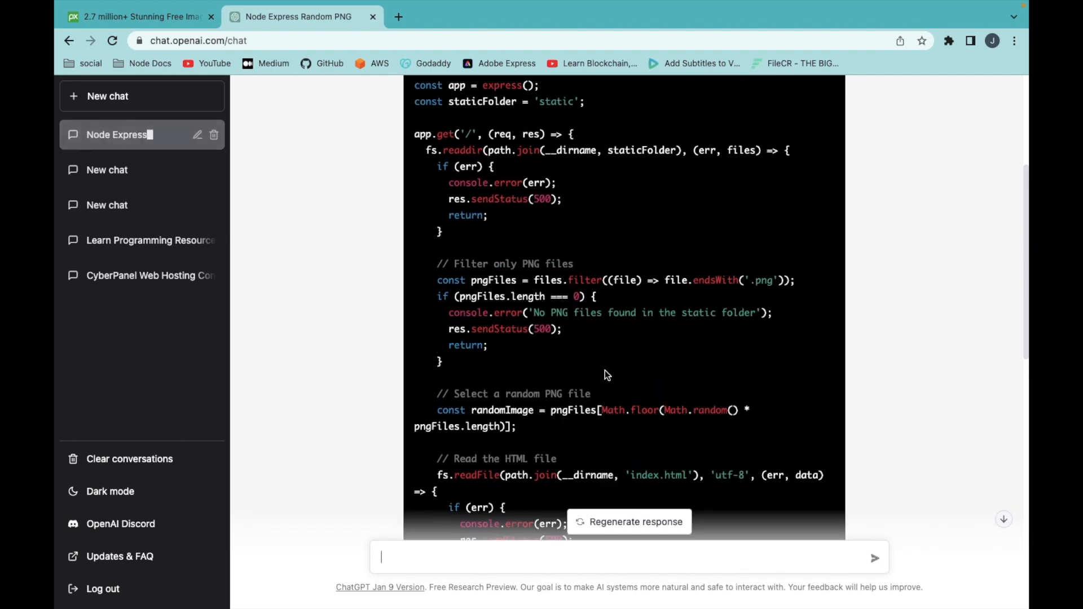
pyautogui.scroll(3)
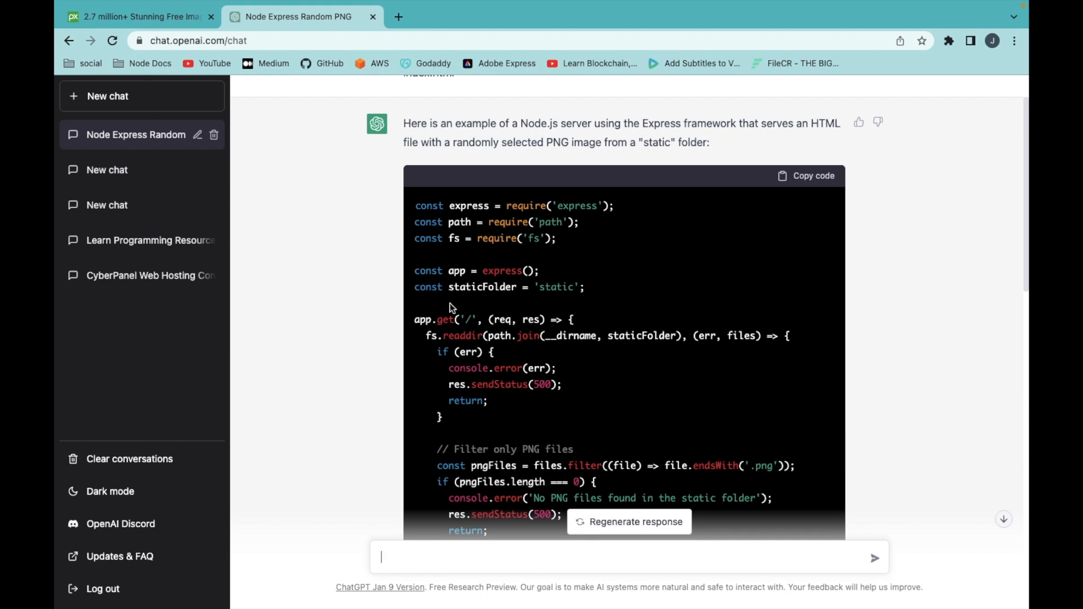
pyautogui.scroll(-3)
pyautogui.write('serve')
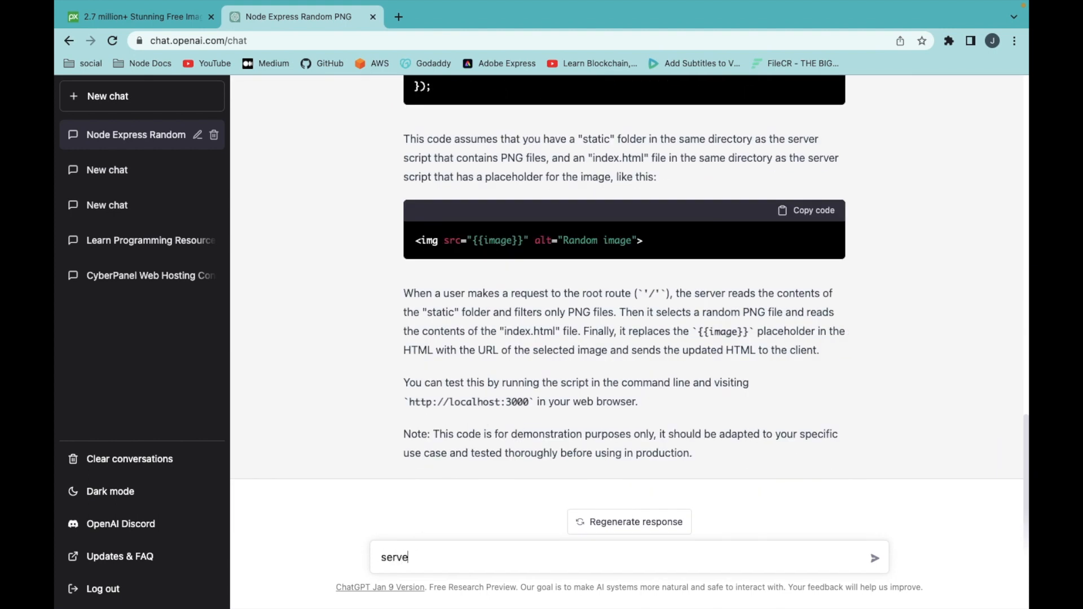
# - Tell ChatGPT the static folder code is missing and review the corrected complete listing
pyautogui.write('static folder code is')
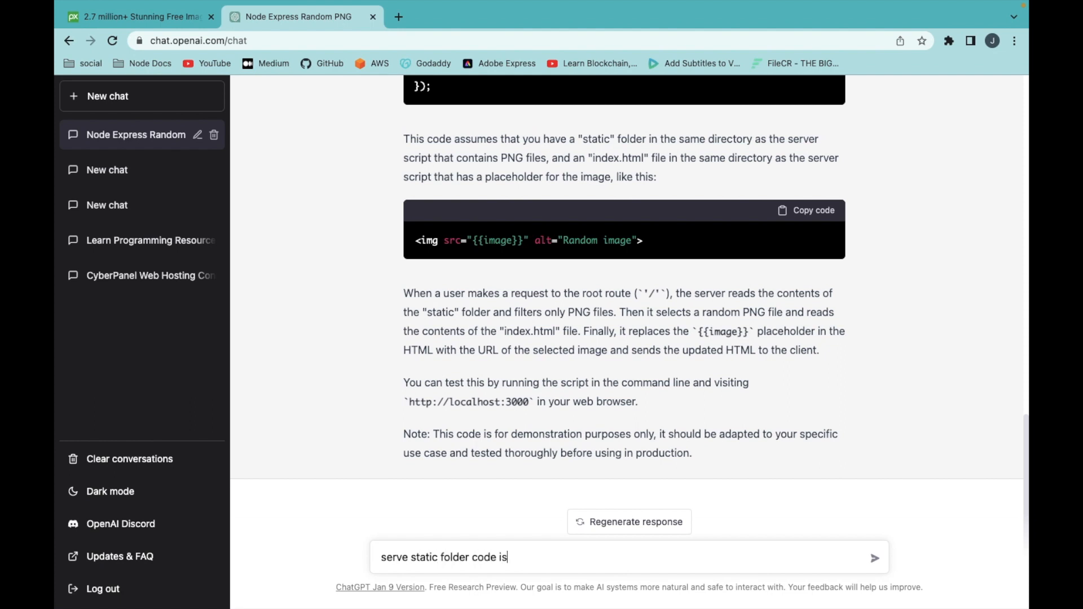
pyautogui.click(874, 557)
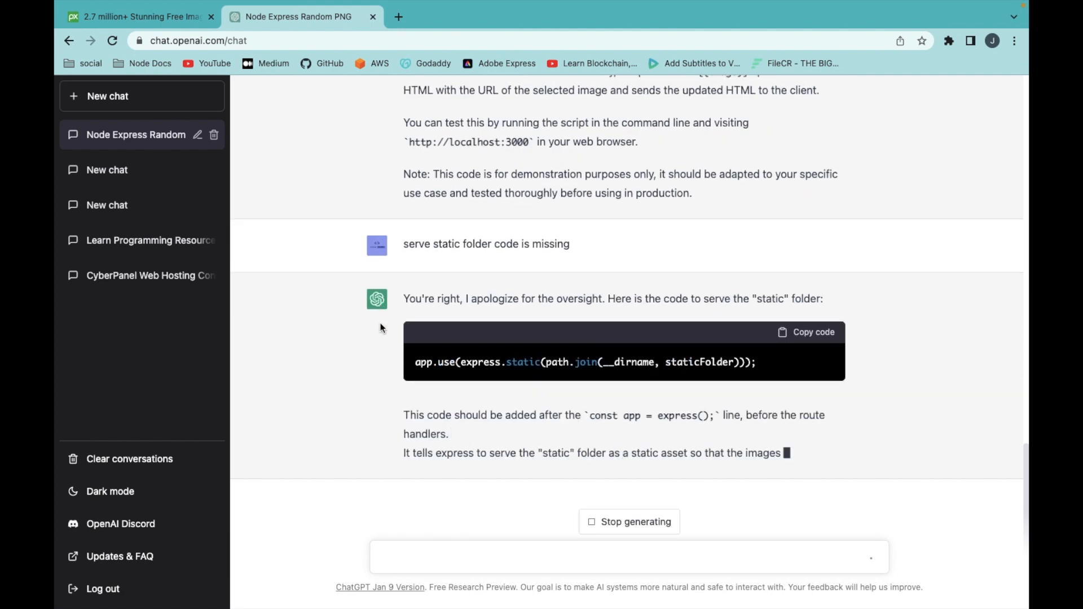
pyautogui.scroll(-3)
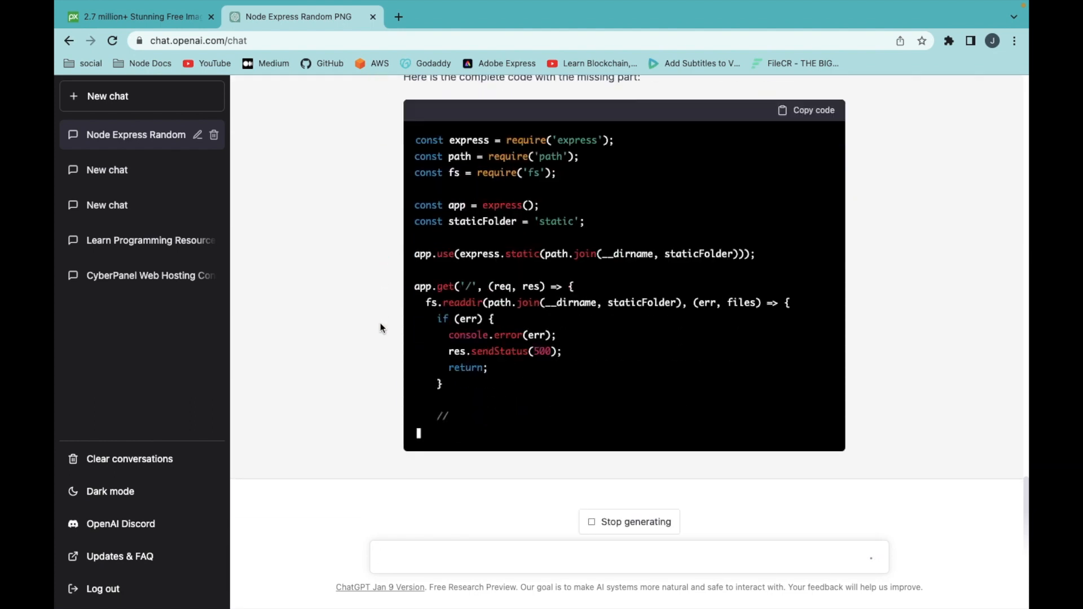
pyautogui.scroll(-3)
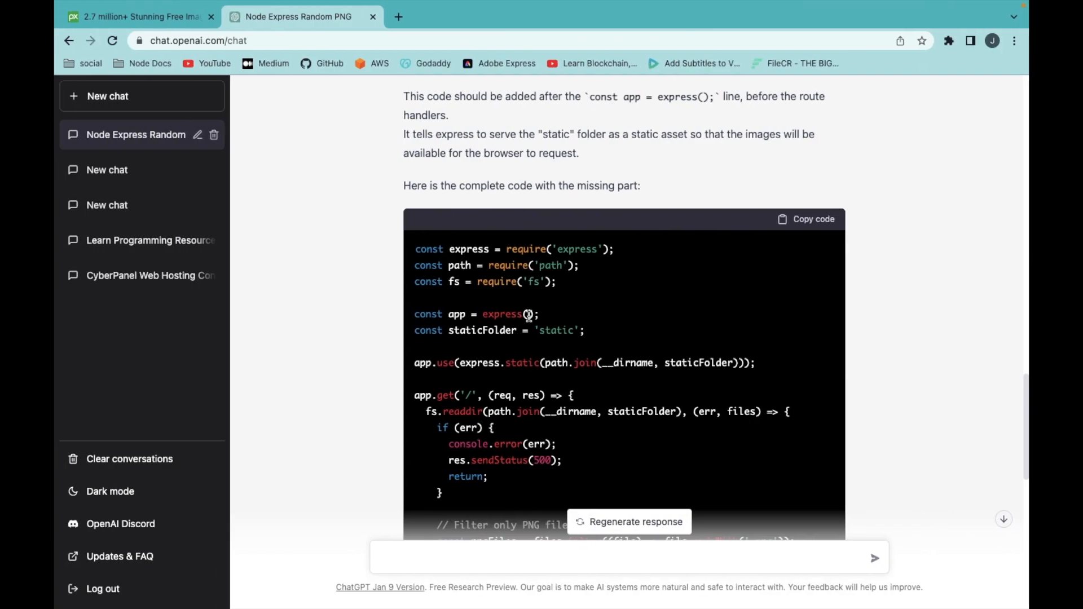
pyautogui.scroll(-3)
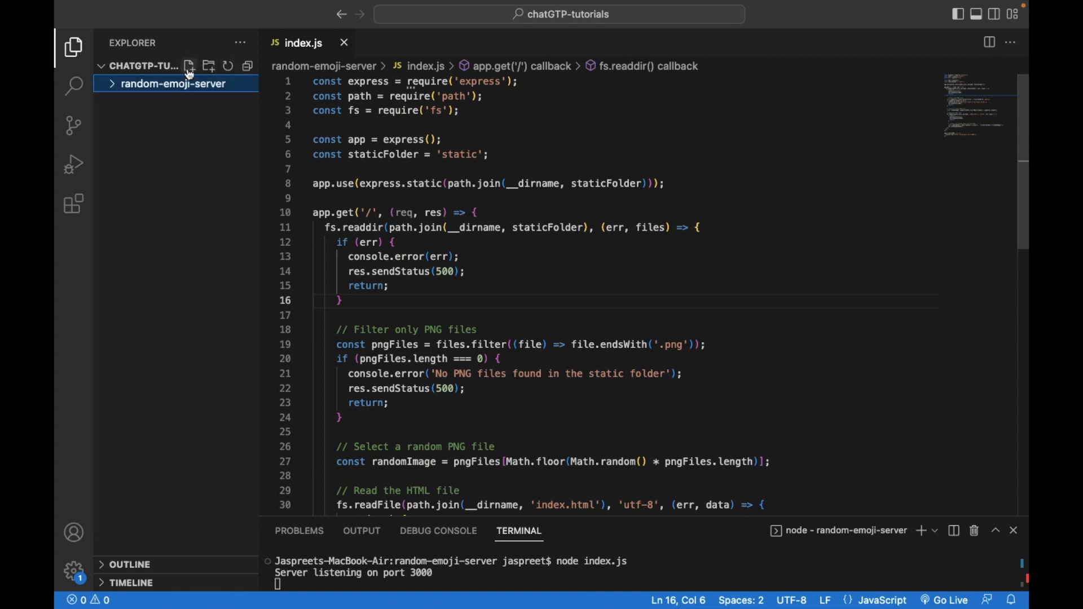
# - Create a new file named index.html in the random-emoji-server project
pyautogui.click(190, 66)
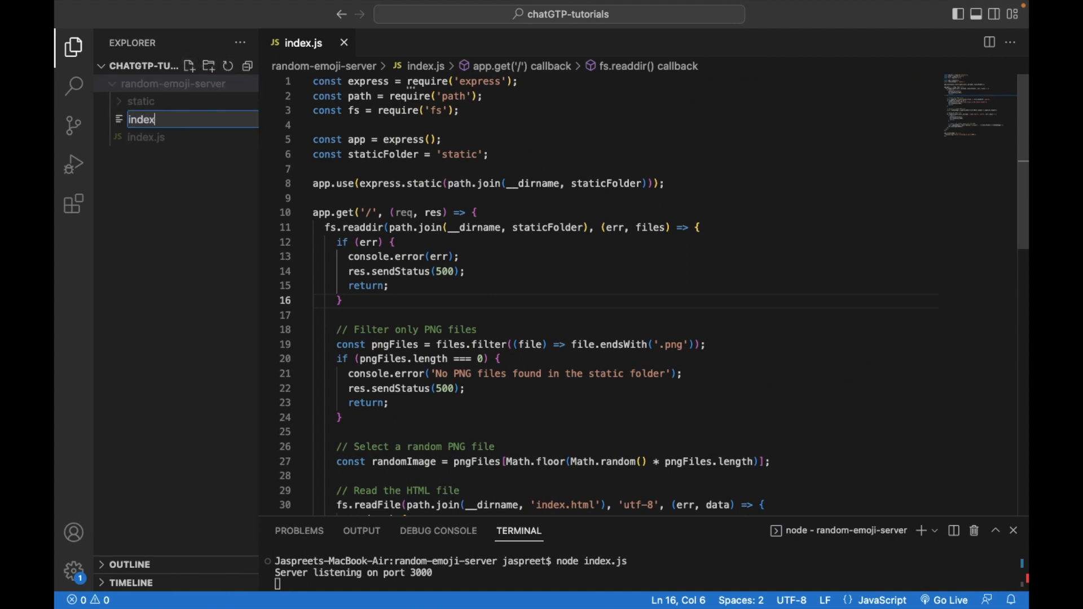
pyautogui.write('.h')
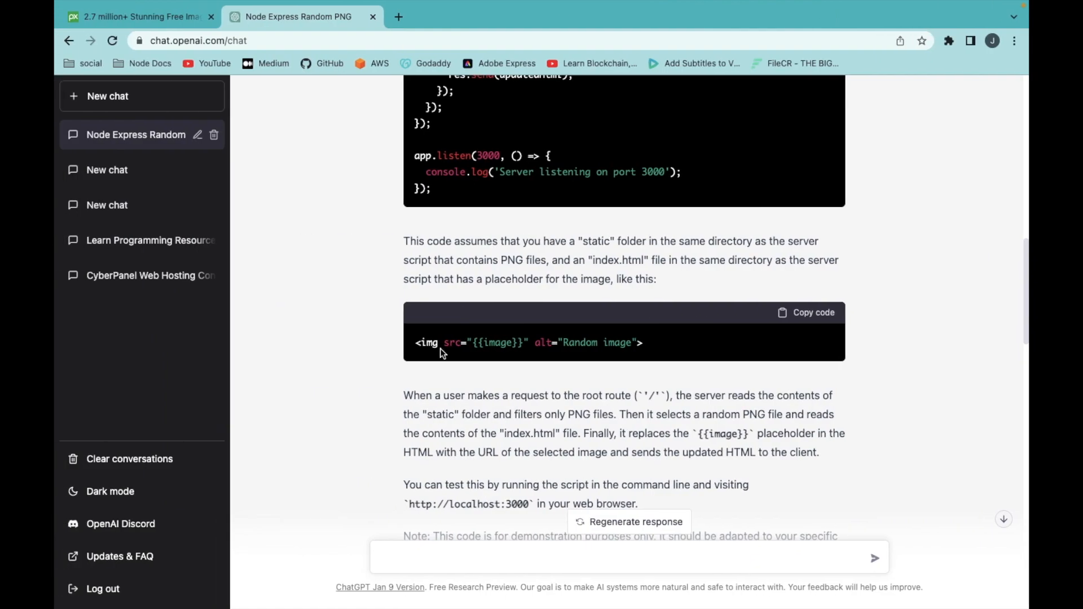
# - Ask ChatGPT to 'write package.json file for server' and view the generated JSON
pyautogui.write('write p')
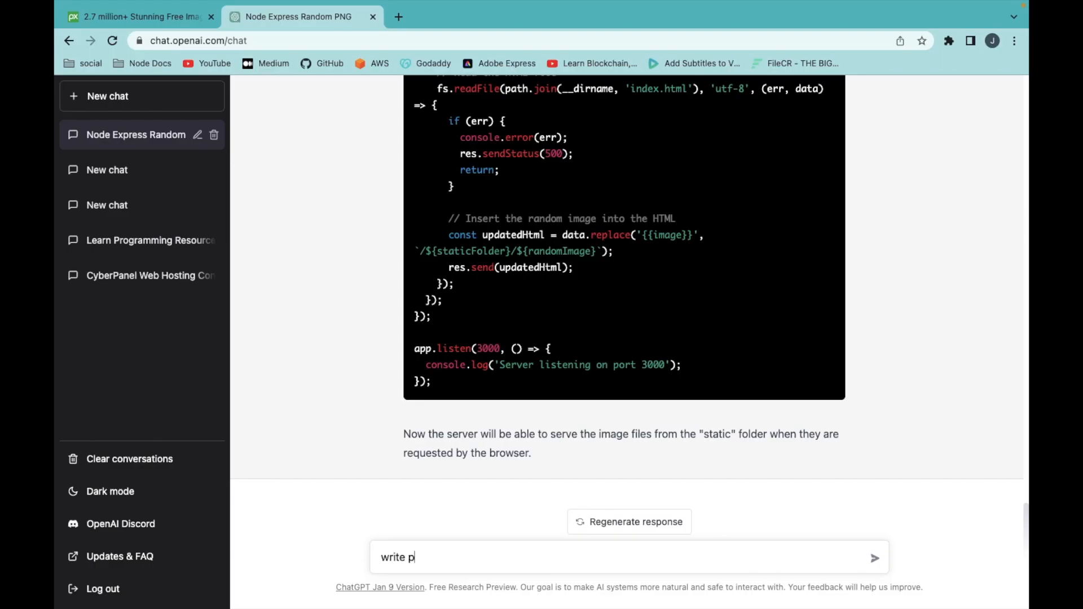
pyautogui.write('ackage.json')
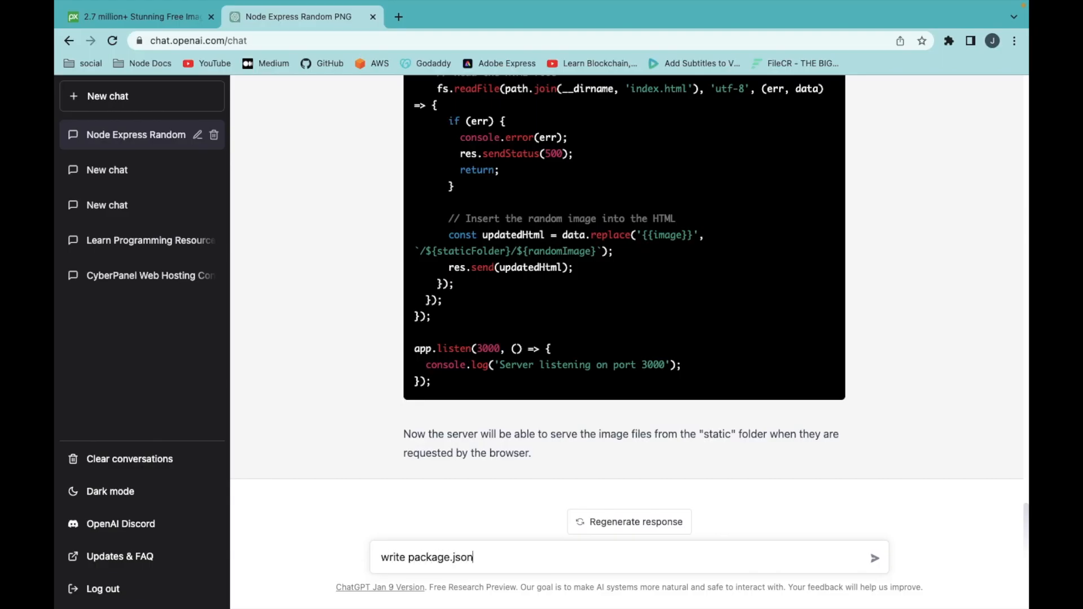
pyautogui.write('file for s')
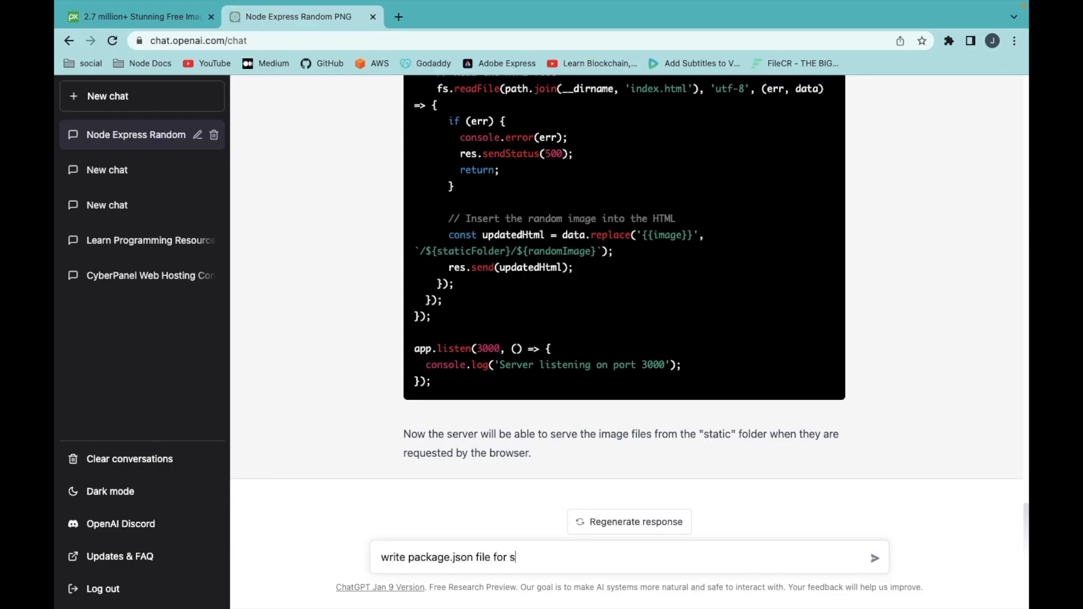
pyautogui.click(874, 558)
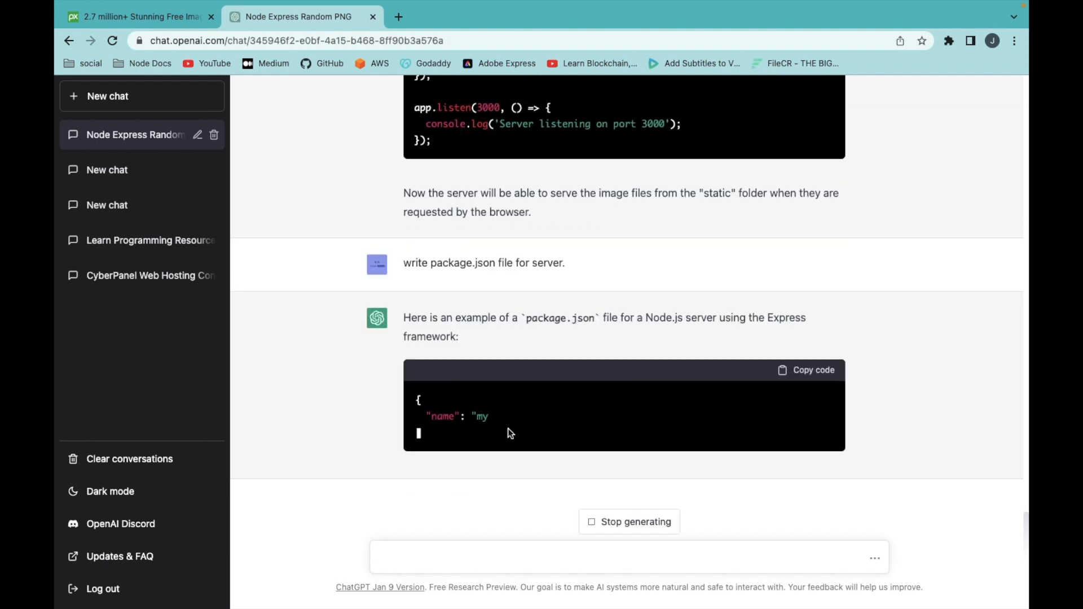
pyautogui.scroll(-3)
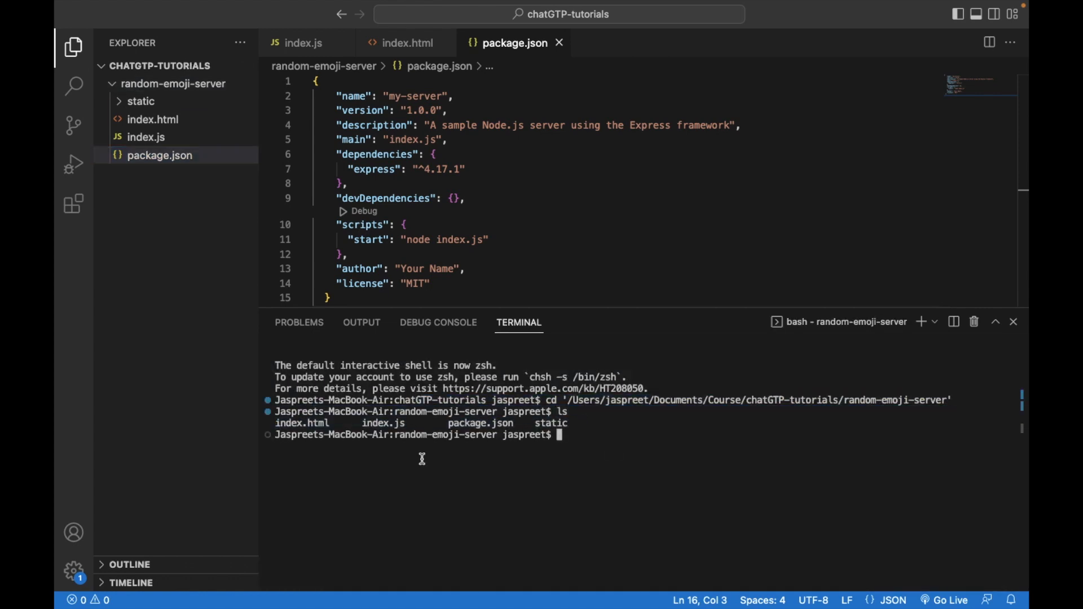
# - Install dependencies with 'npm i' and start typing 'node index.js' in the terminal
pyautogui.write('npm i')
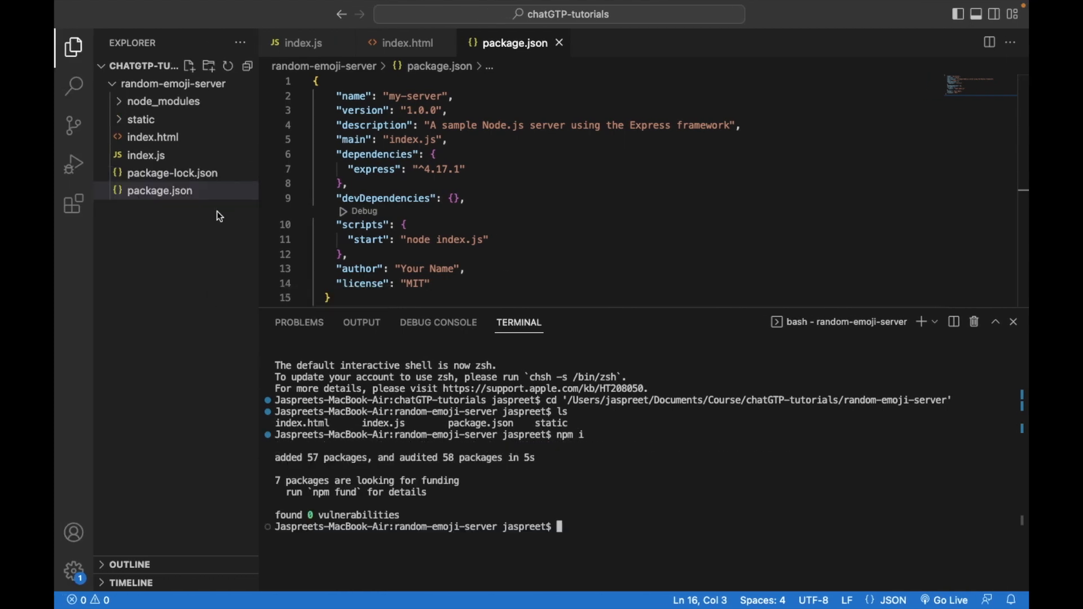
pyautogui.write('node')
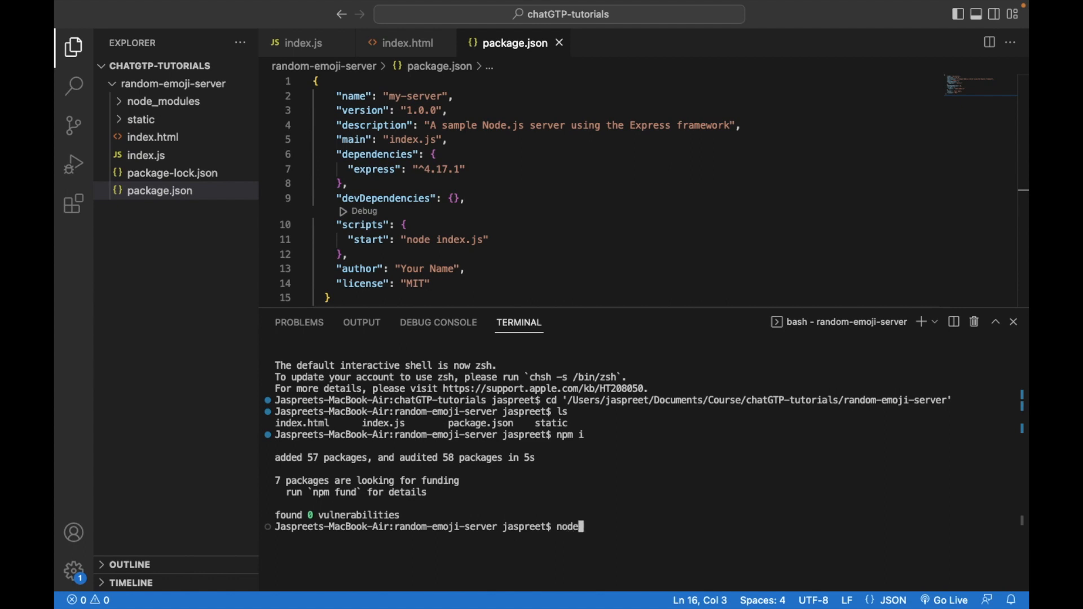
pyautogui.write('index.')
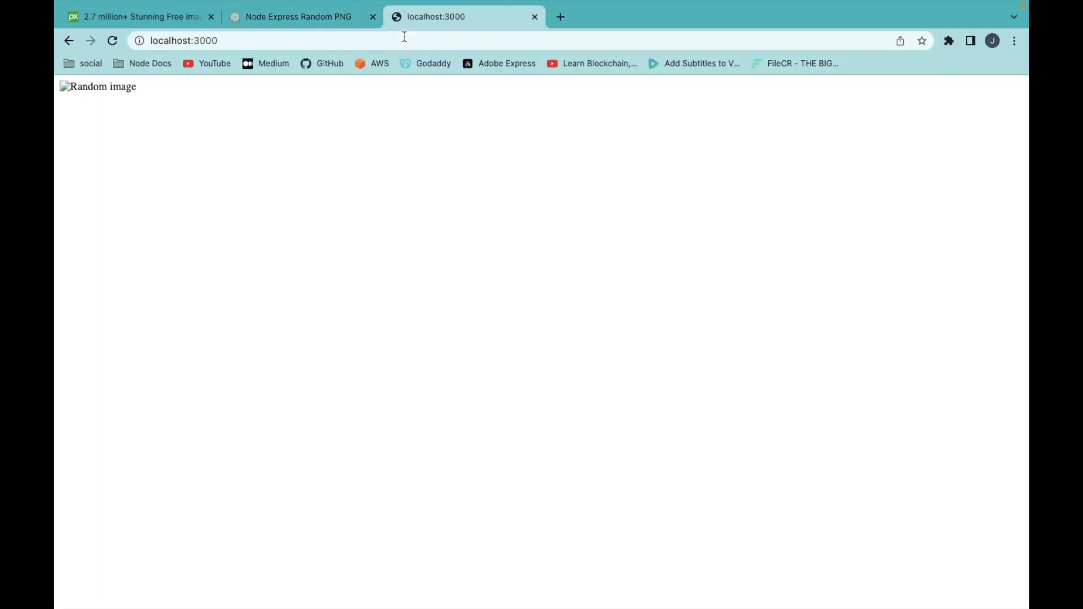
pyautogui.moveTo(114, 92)
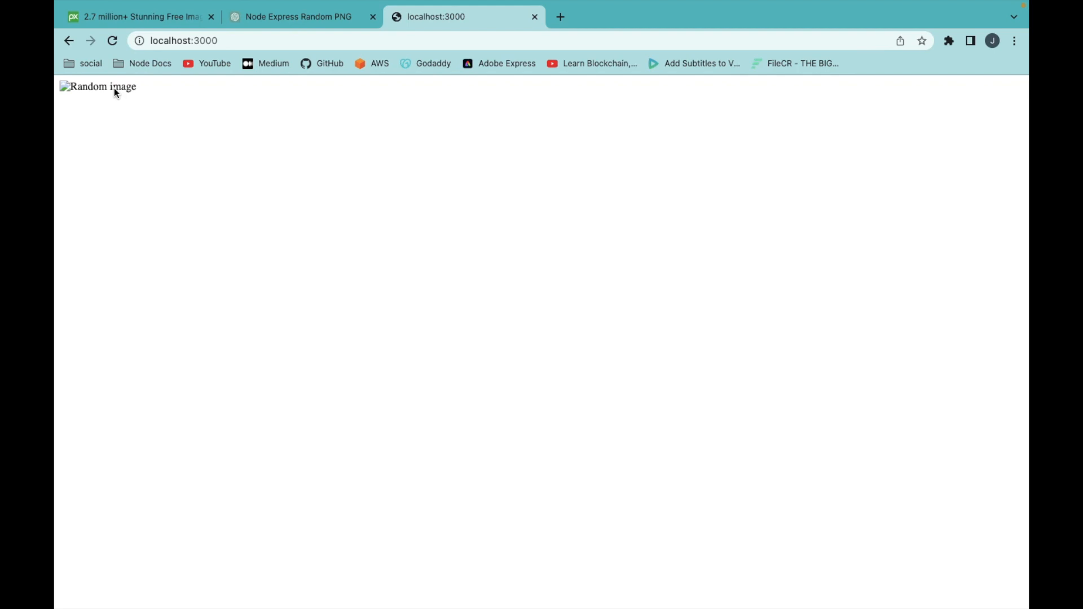
pyautogui.moveTo(157, 198)
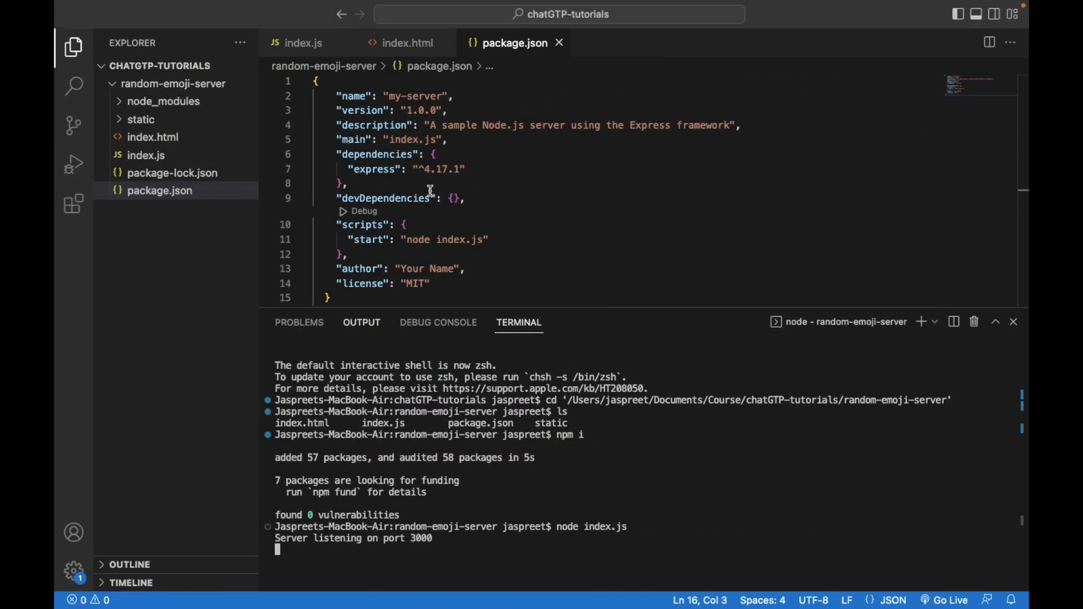
# - Review index.js, then reload localhost:3000 to display a crying emoji image
pyautogui.click(302, 43)
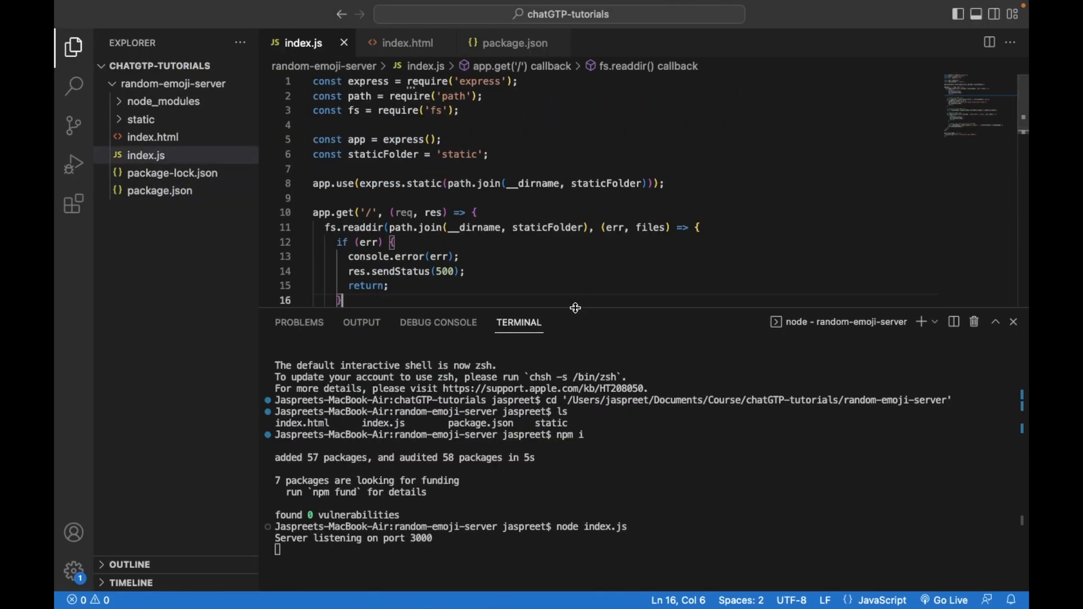
pyautogui.scroll(-3)
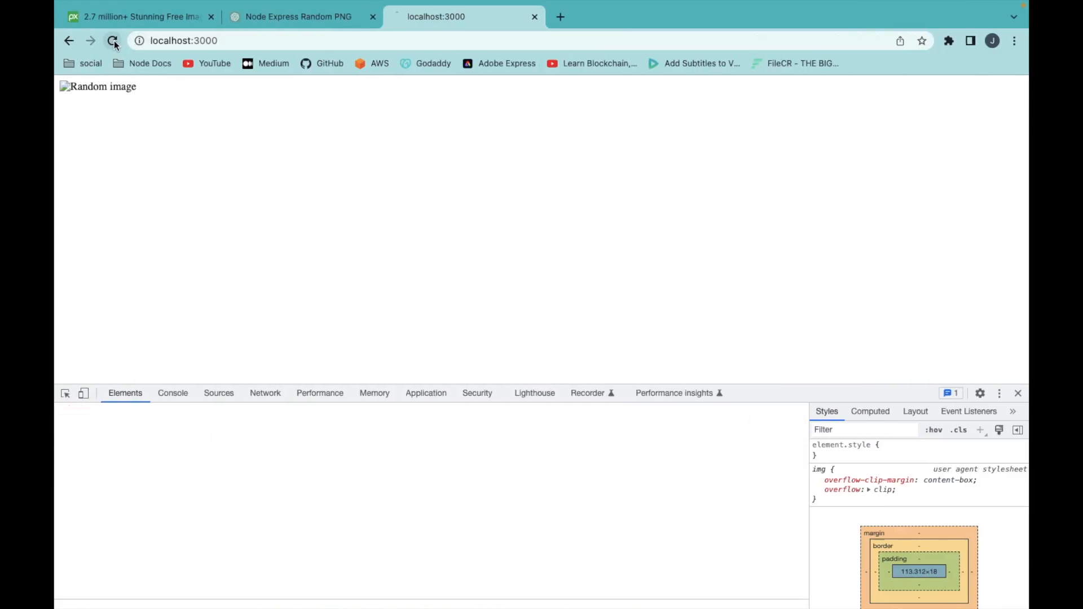
pyautogui.click(112, 40)
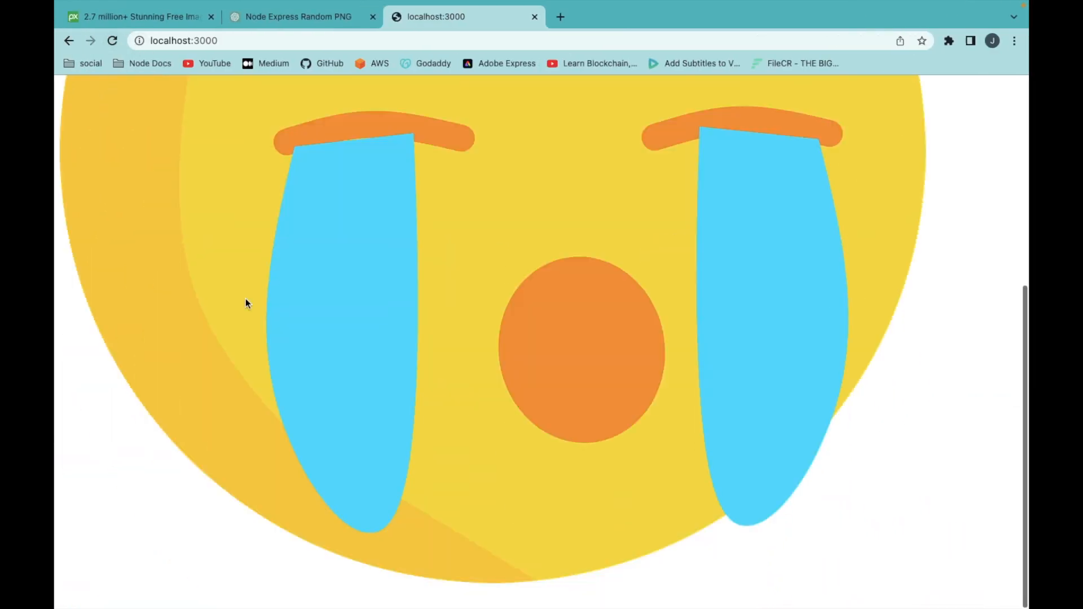
pyautogui.click(113, 40)
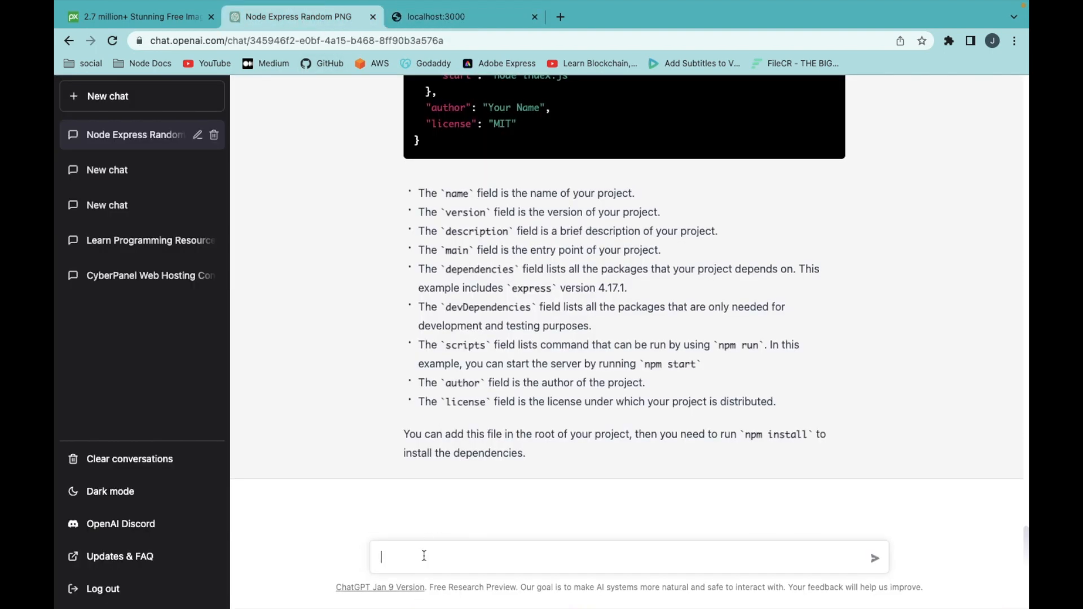
# - Request a better styled index.html with a responsive 600px image centred horizontally
pyautogui.write('write better')
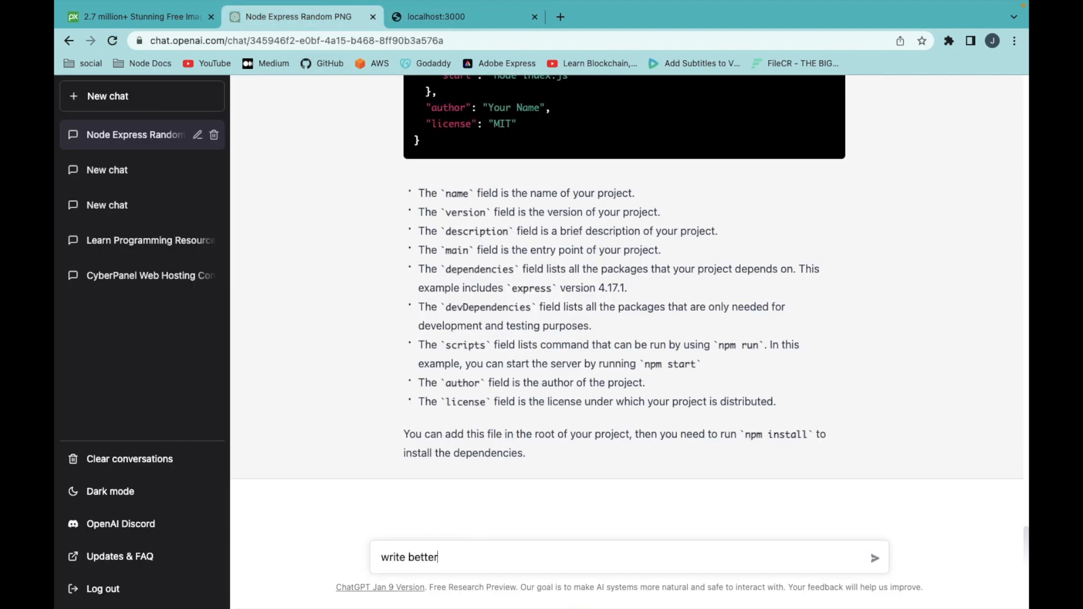
pyautogui.write('index.ht')
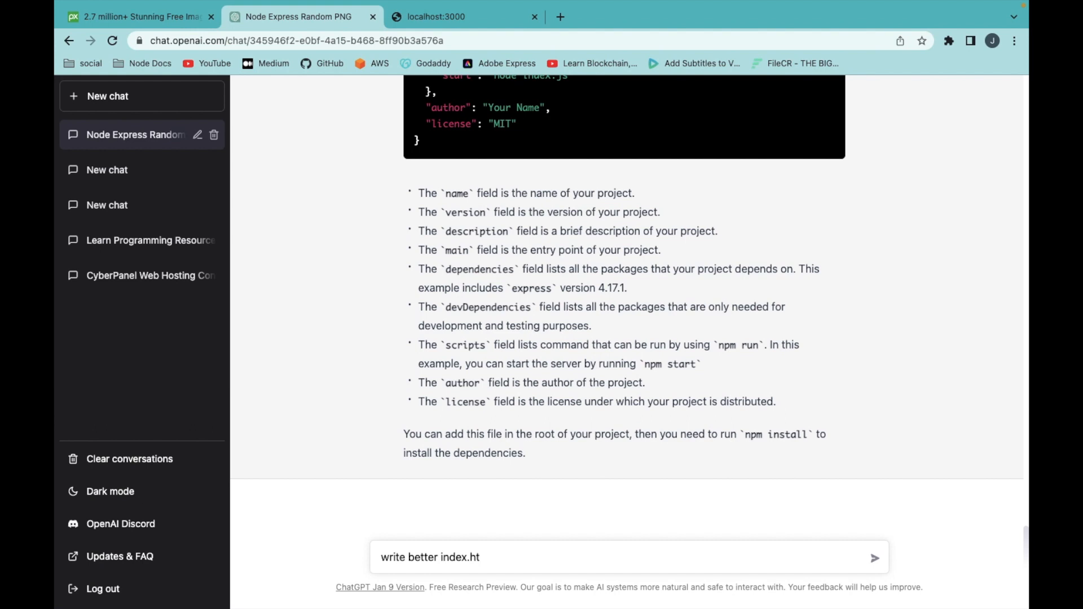
pyautogui.write('ml file with s')
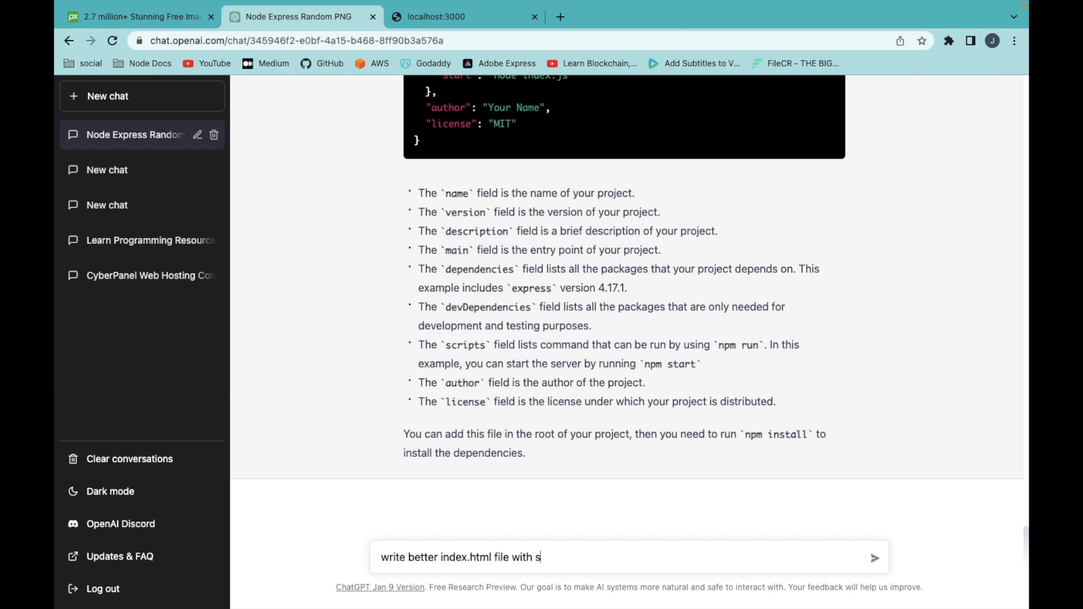
pyautogui.write('tyle code. m')
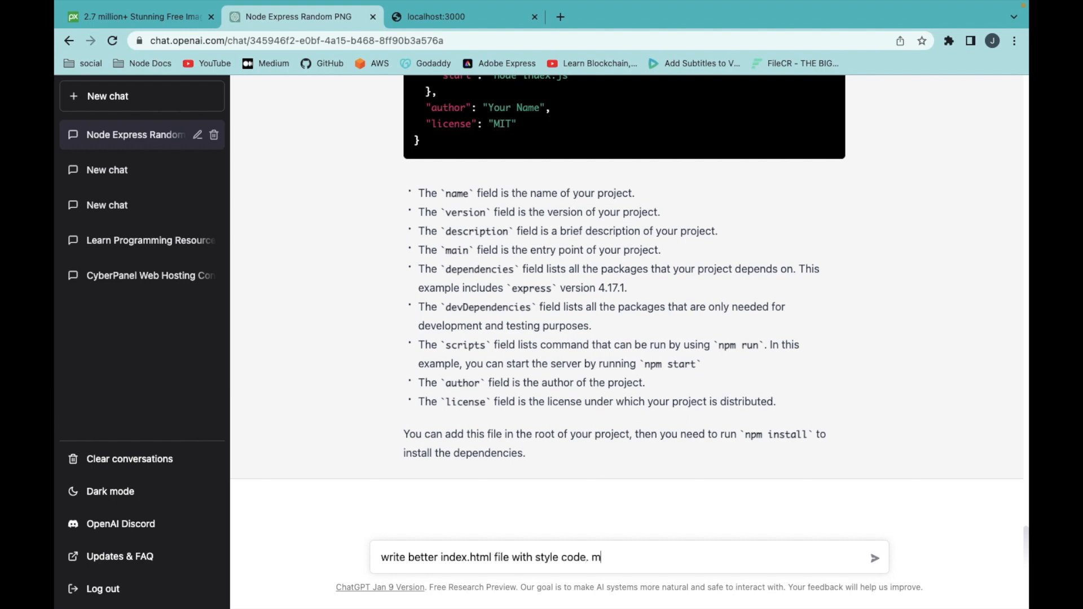
pyautogui.write('ake image responsive with')
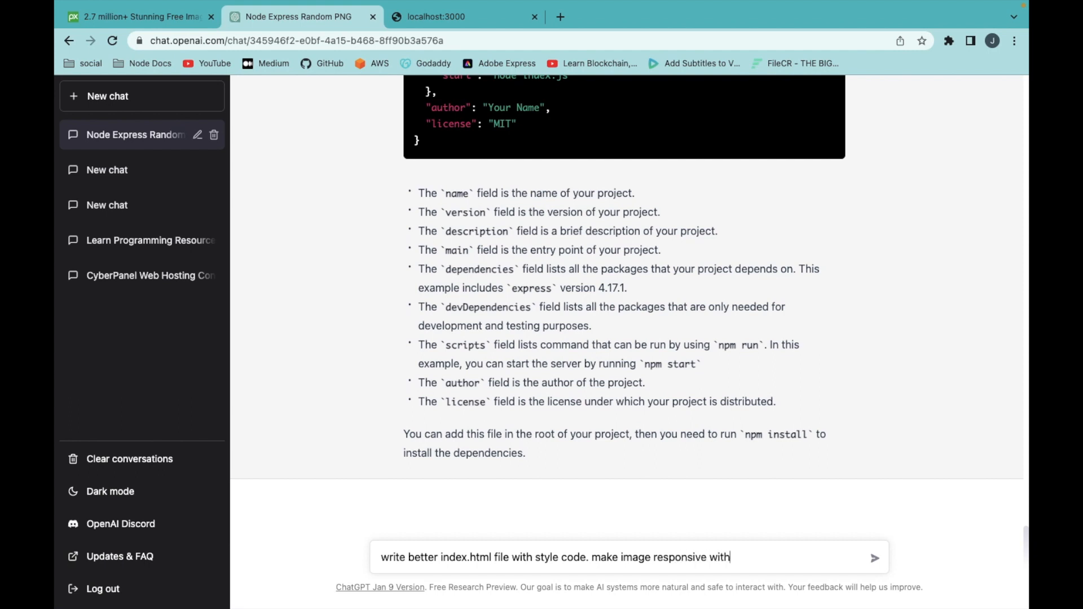
pyautogui.write('height and width')
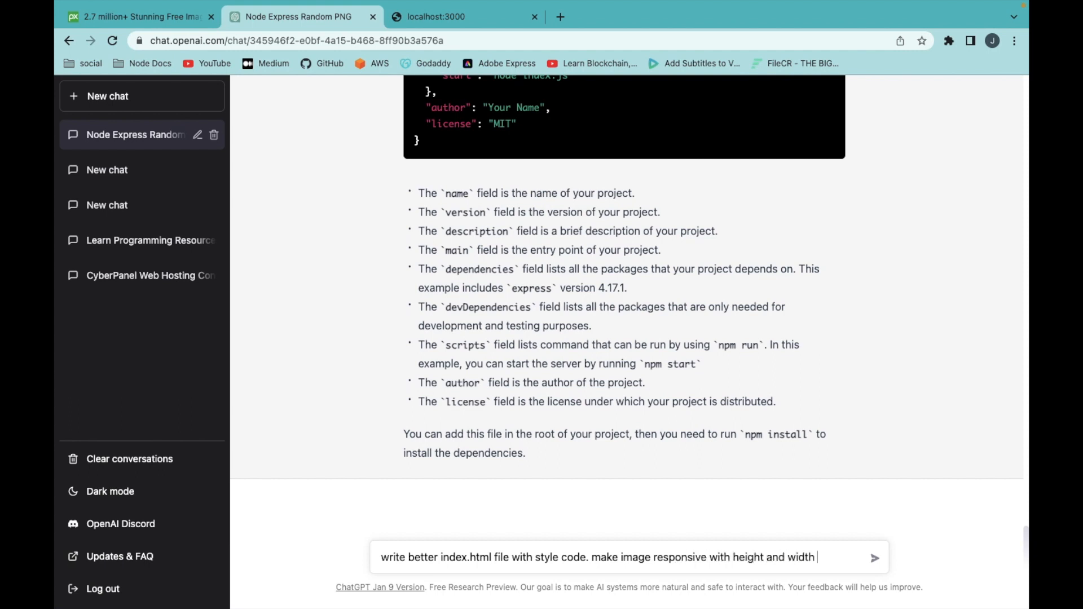
pyautogui.write('600px and')
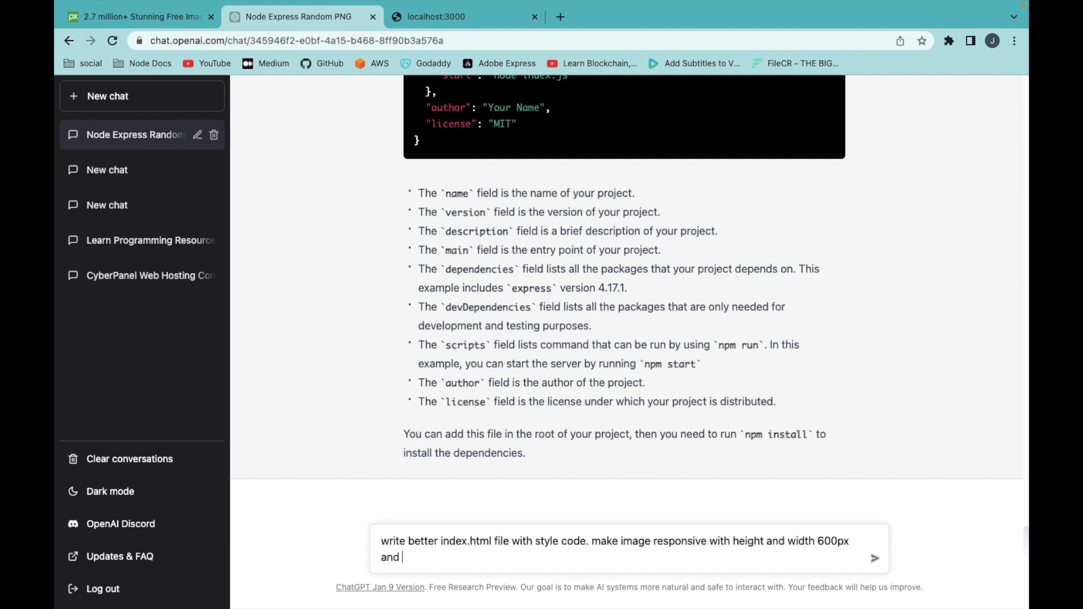
pyautogui.write('centre horizont')
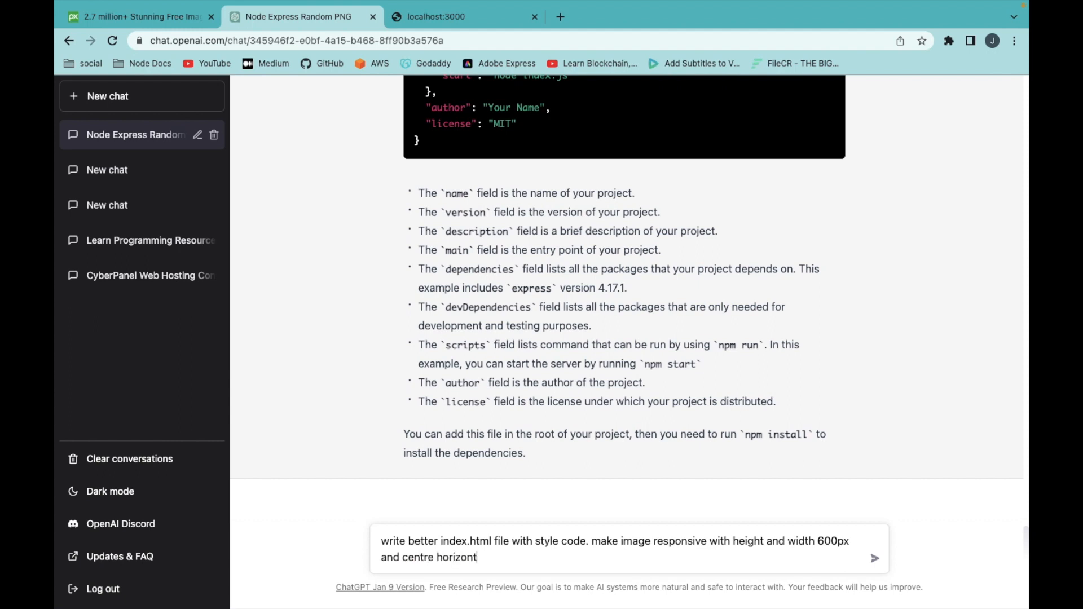
pyautogui.click(874, 558)
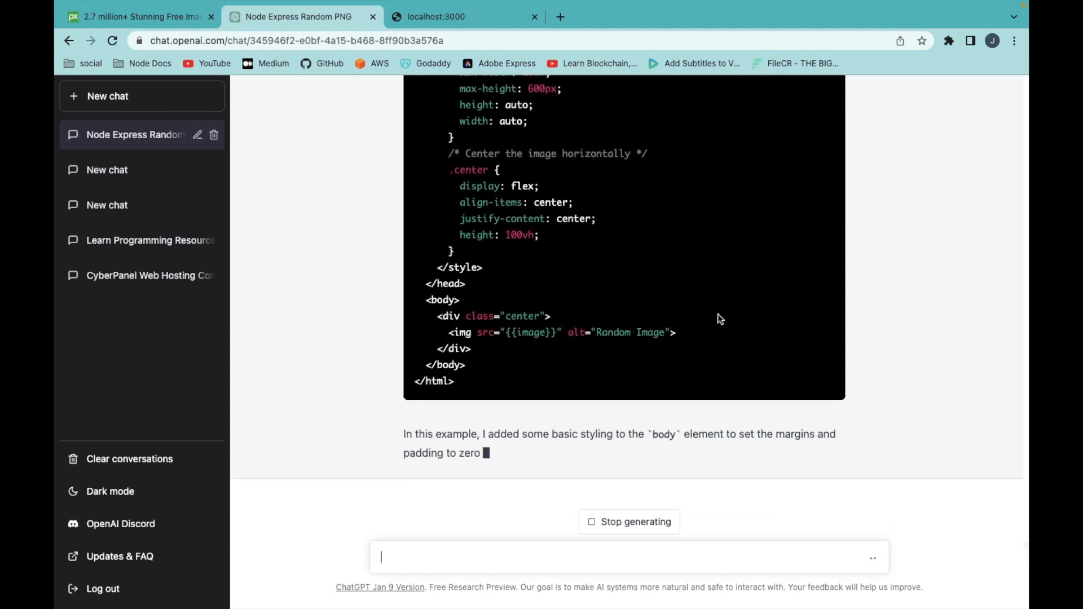
# - Reload the localhost Random Image page twice to test centred emojis, then return to ChatGPT
pyautogui.scroll(3)
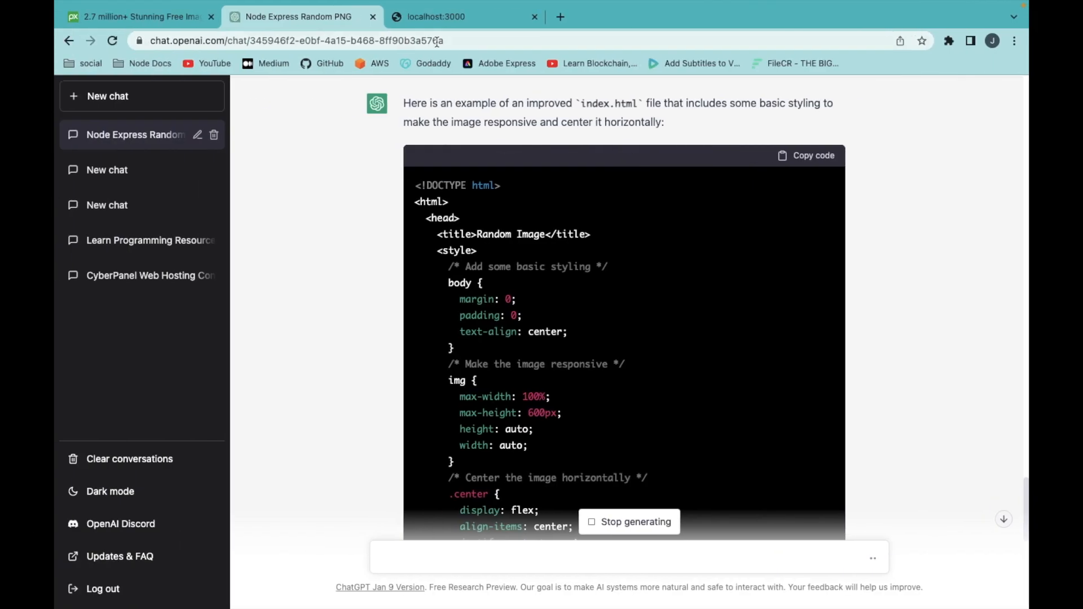
pyautogui.click(462, 17)
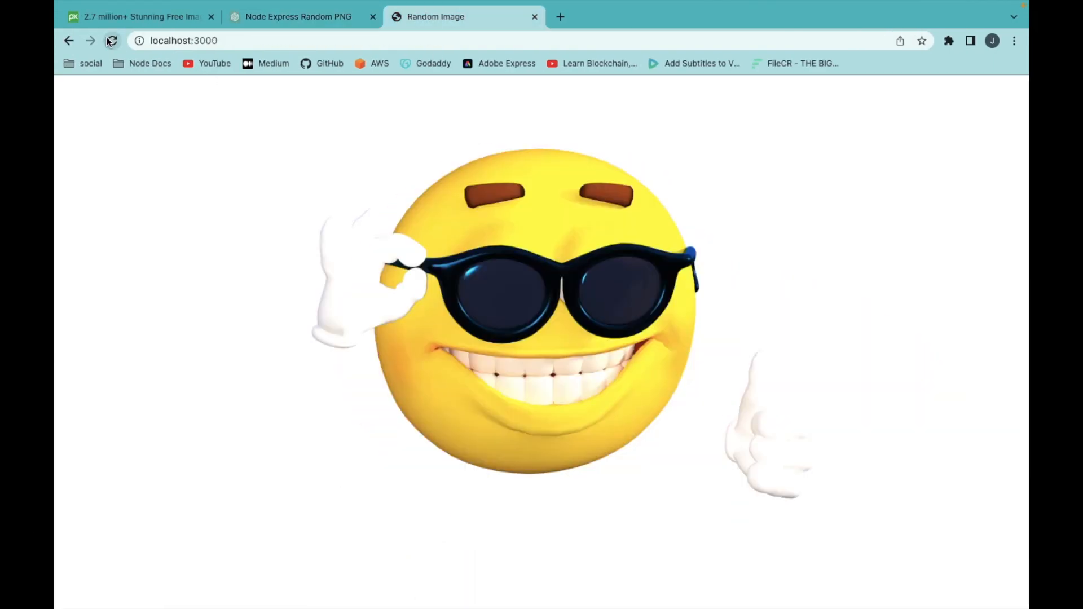
pyautogui.click(112, 40)
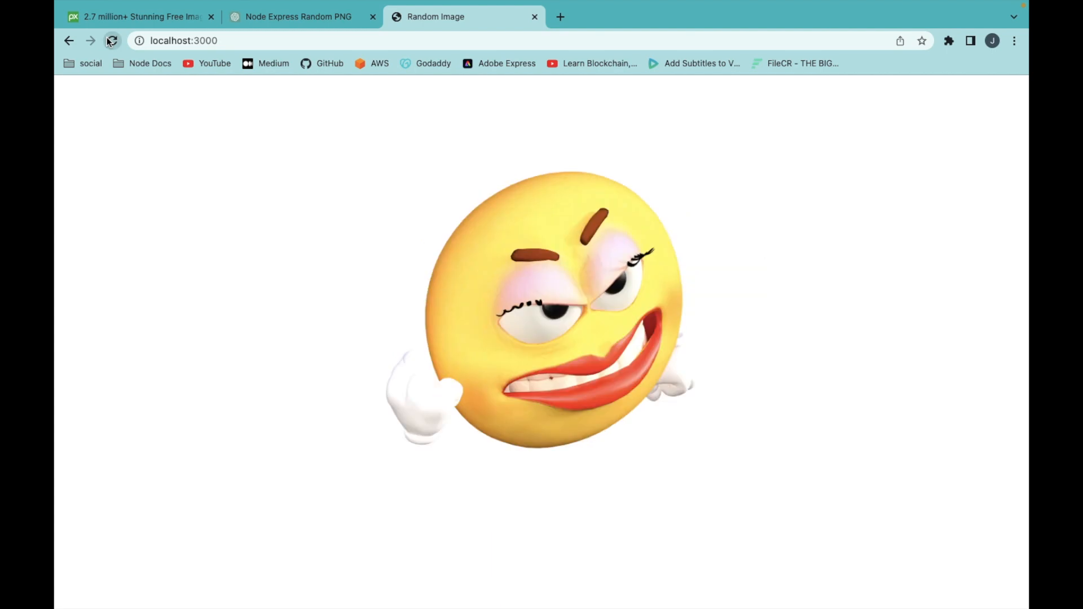
pyautogui.click(112, 41)
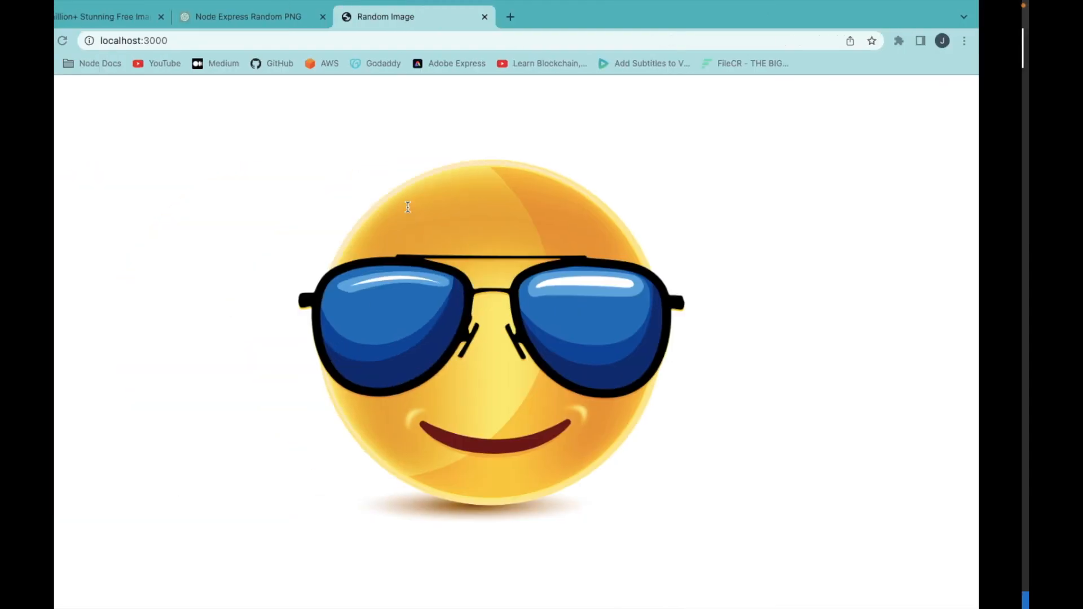
pyautogui.click(249, 16)
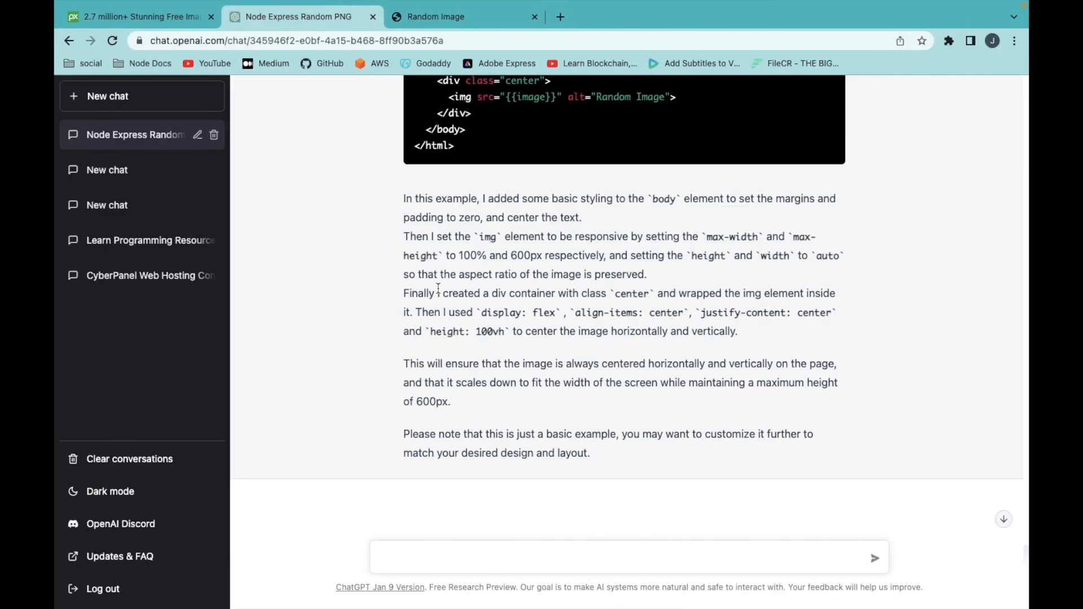
pyautogui.scroll(3)
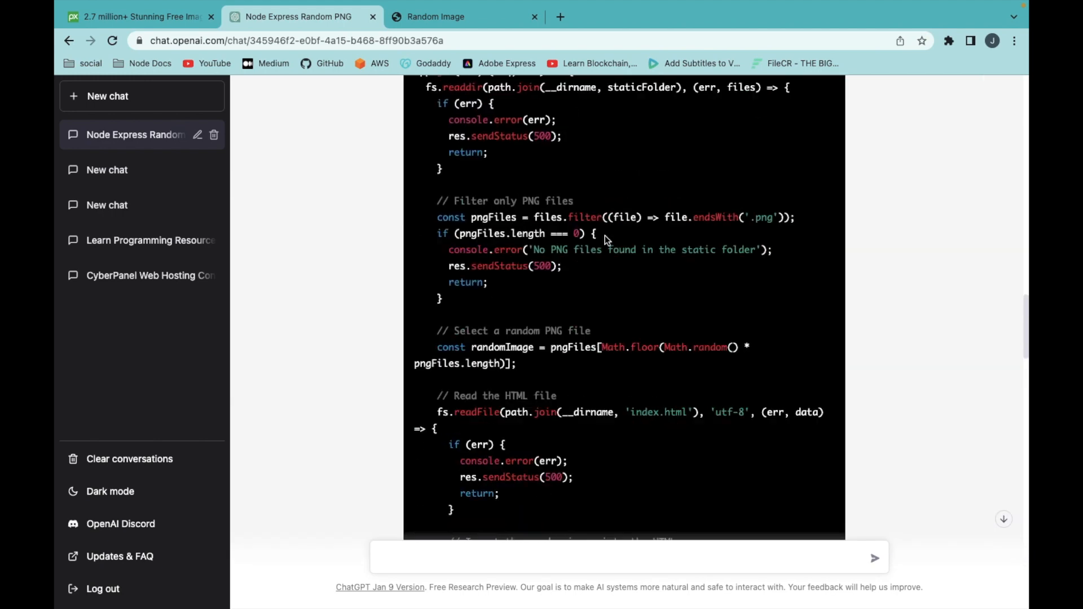